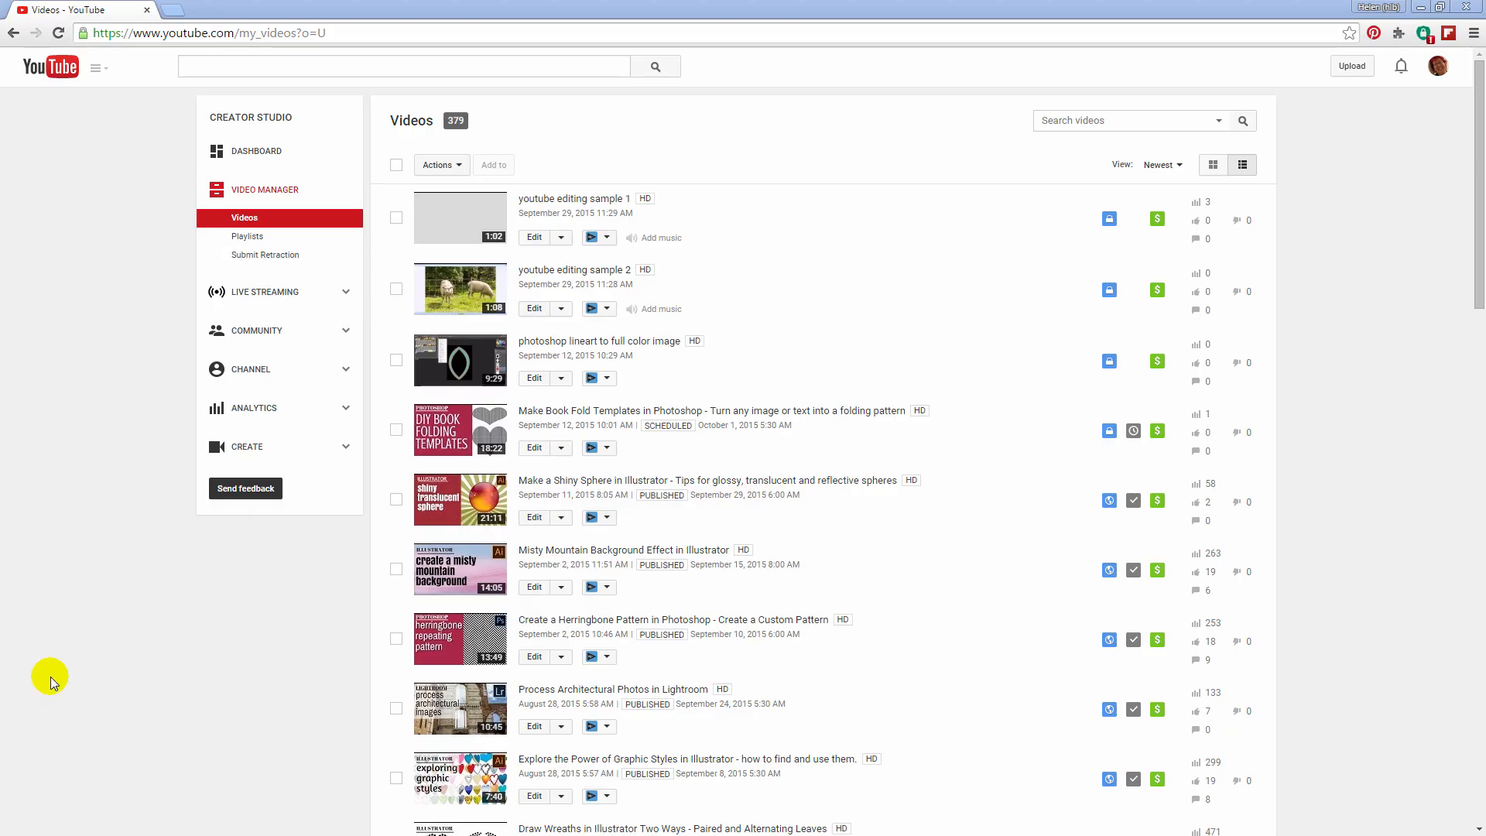
pyautogui.moveTo(395, 292)
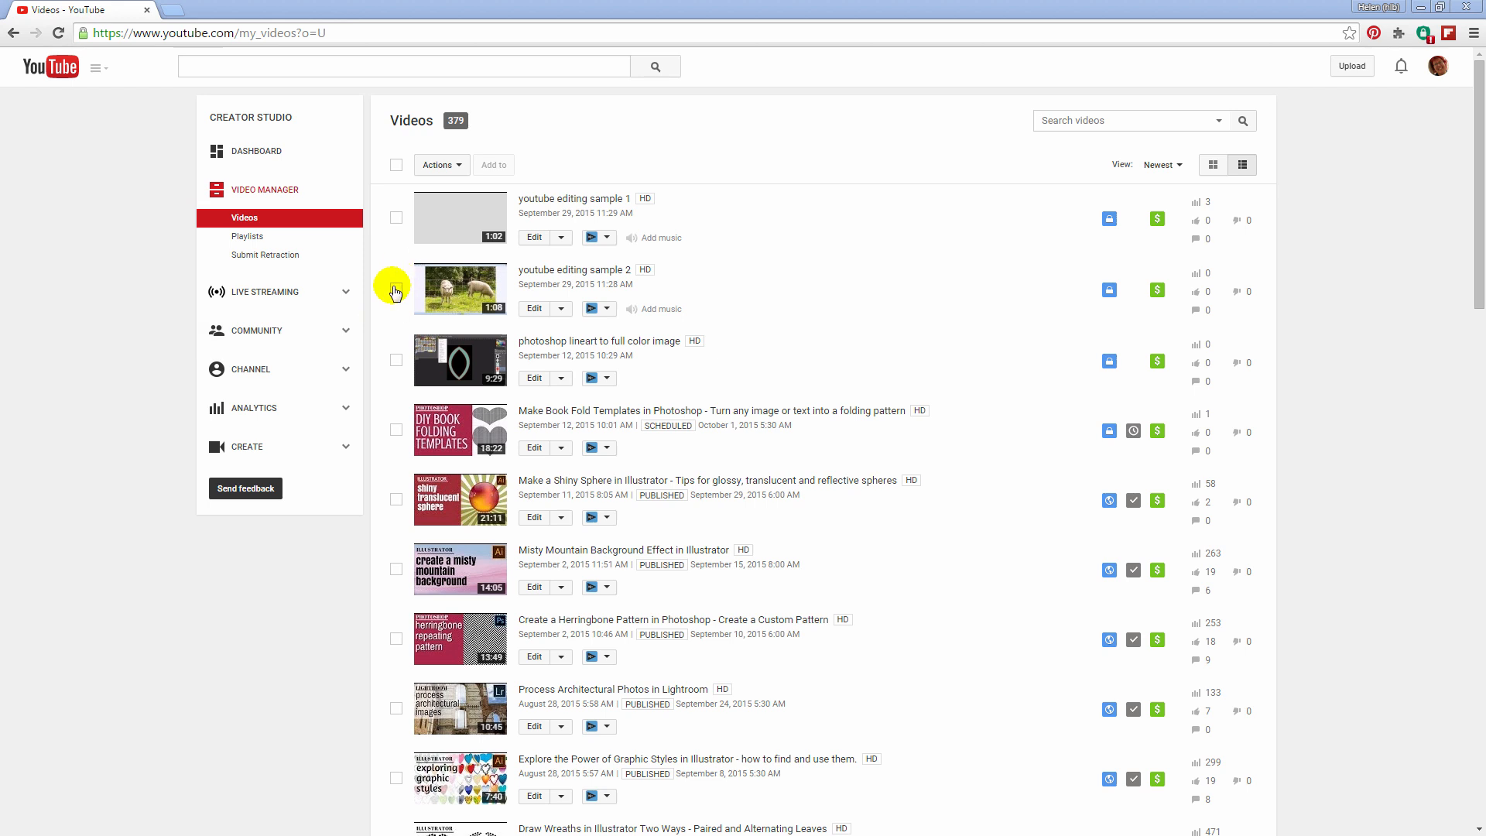
# - Mark 'youtube editing sample 2' for a bulk action in the video list
pyautogui.click(395, 290)
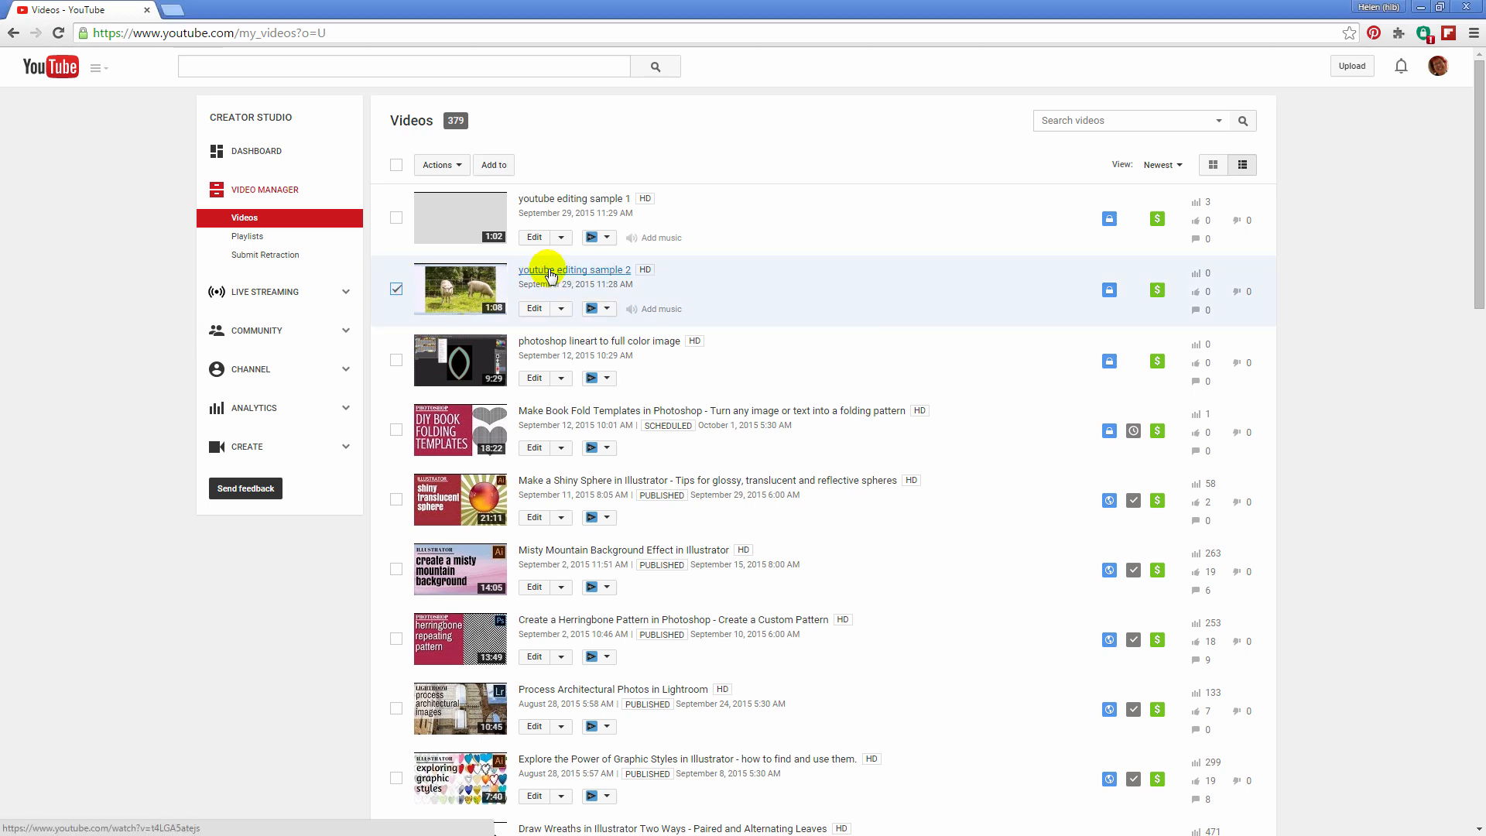
# - Watch 'youtube editing sample 2' and scrub playback to the stone cottage scene around 0:41
pyautogui.click(575, 269)
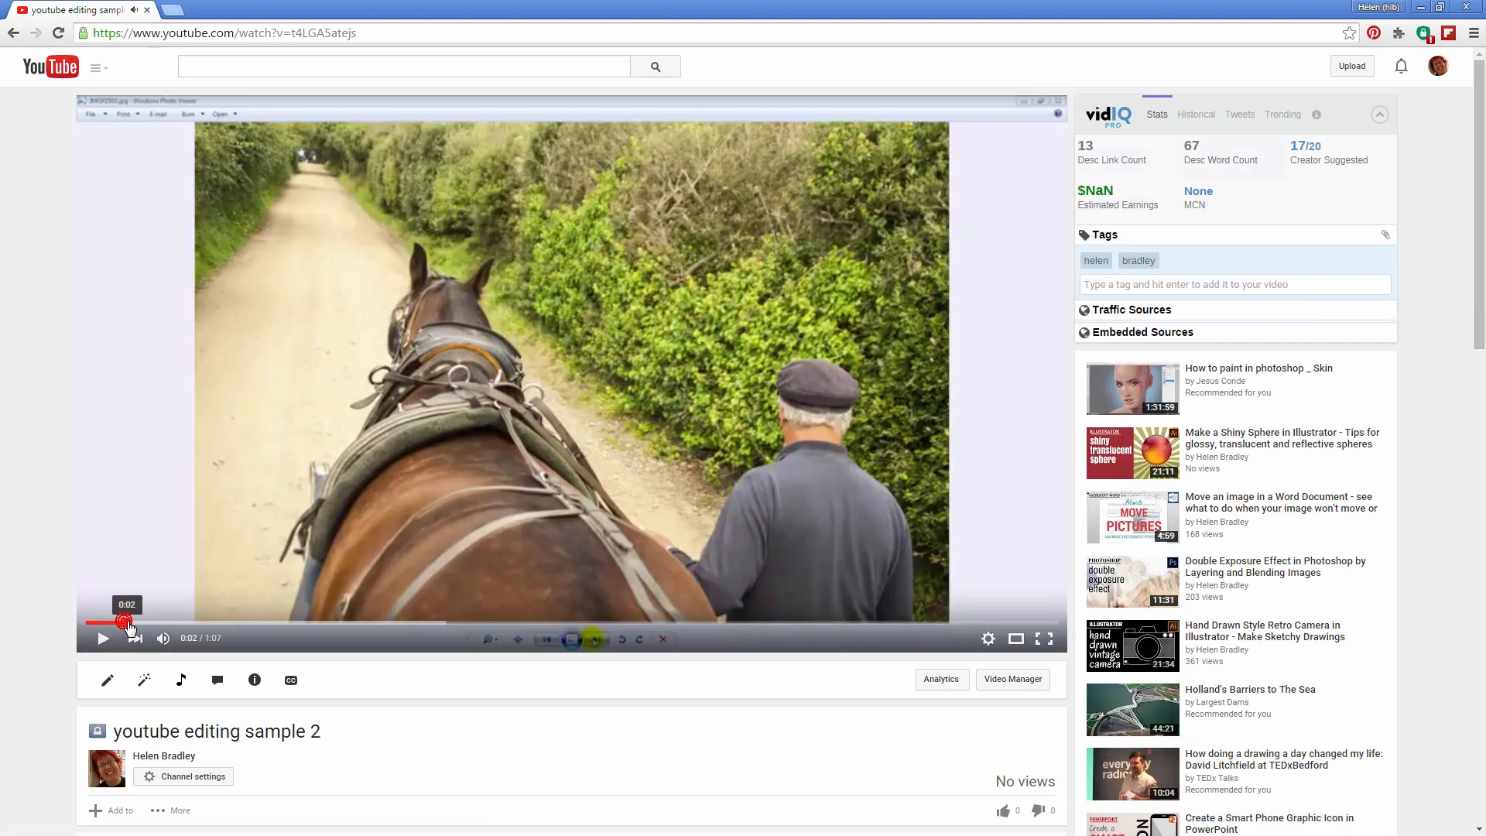
pyautogui.moveTo(124, 624); pyautogui.dragTo(381, 624)
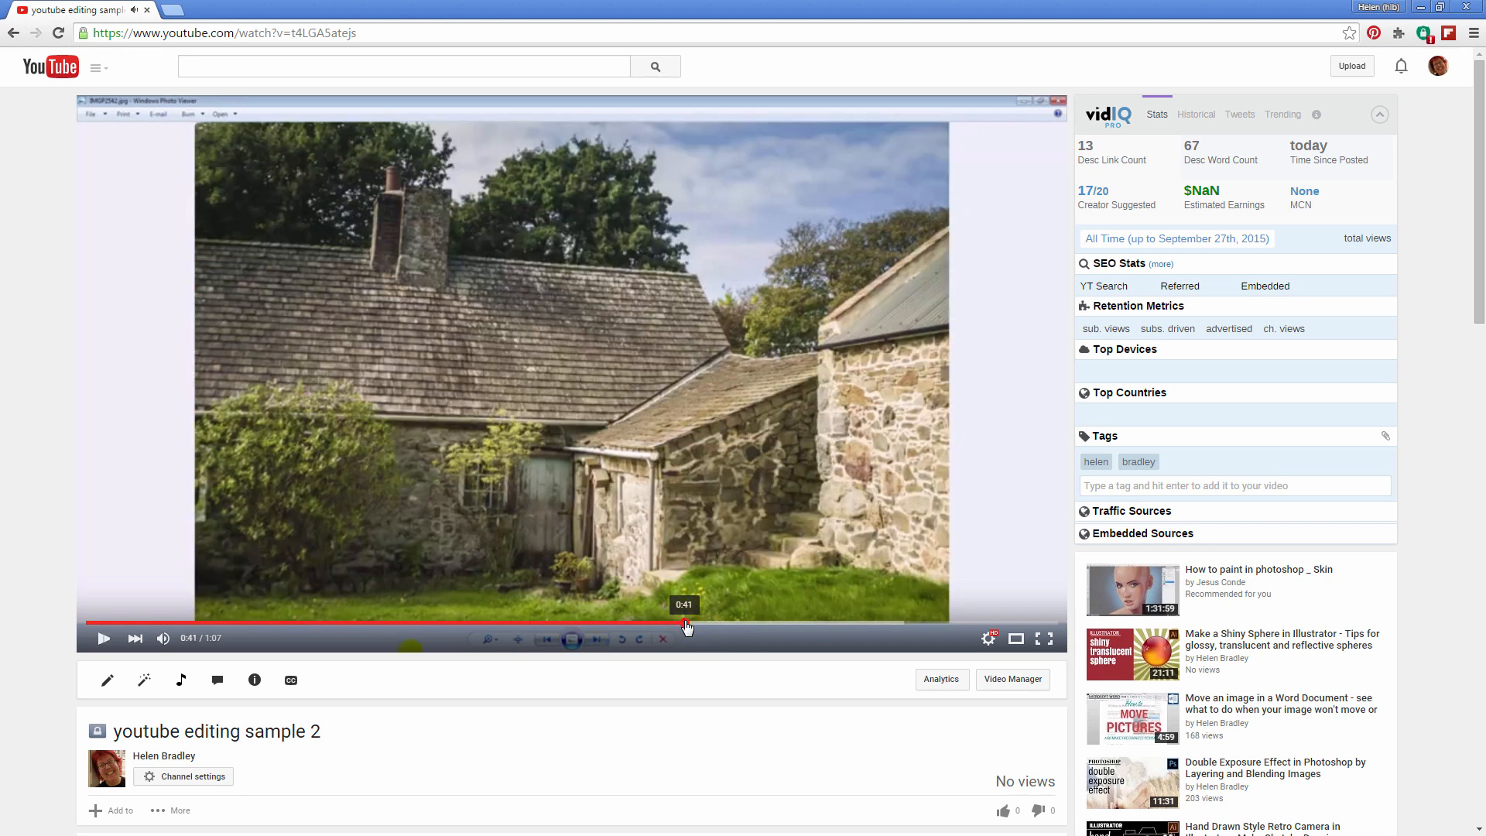
pyautogui.click(102, 638)
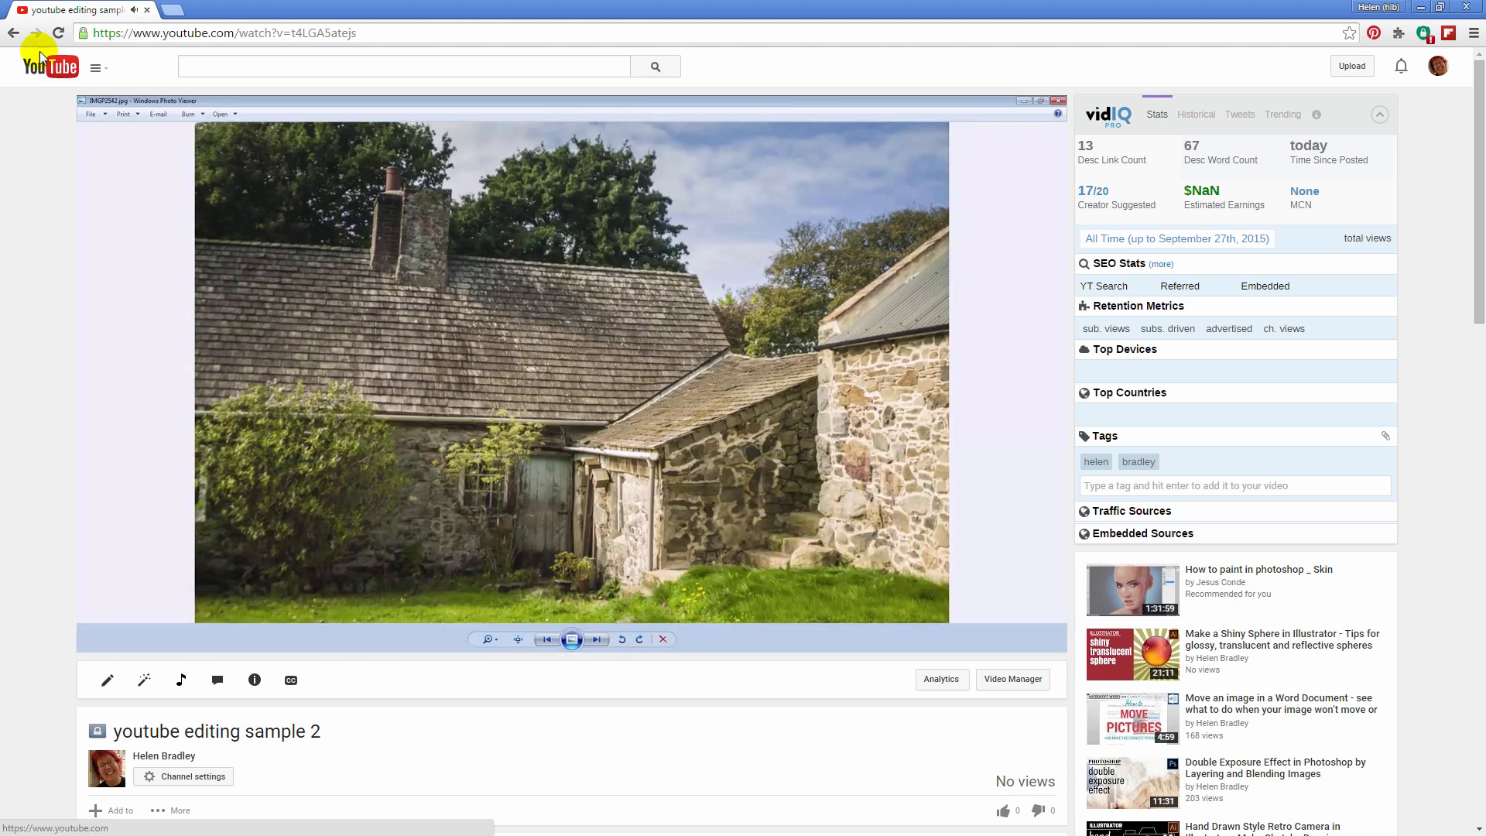
# - Return to Video Manager and bring up the edit page for 'youtube editing sample 2'
pyautogui.click(1011, 678)
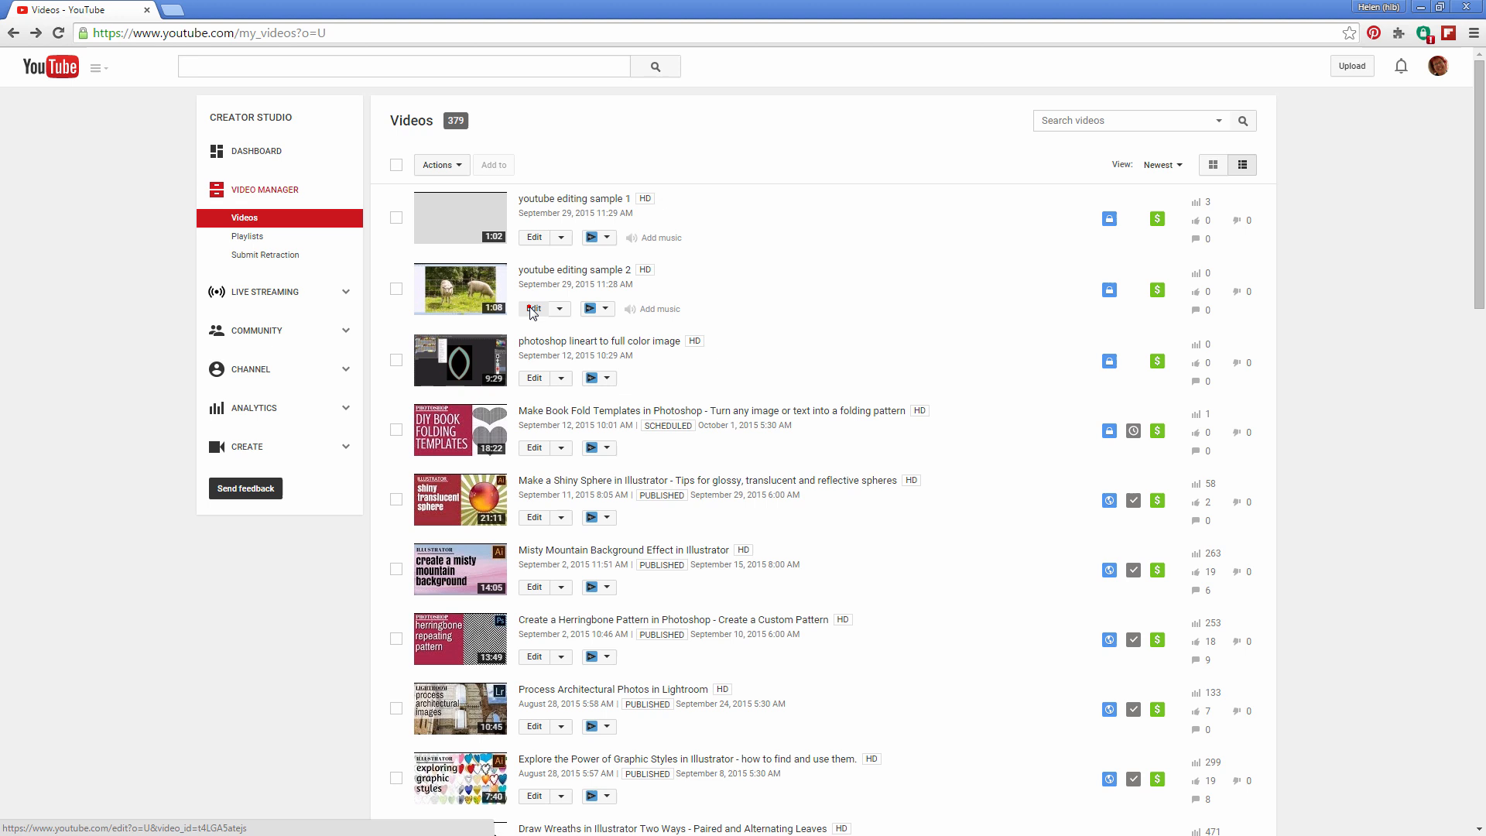
pyautogui.click(534, 309)
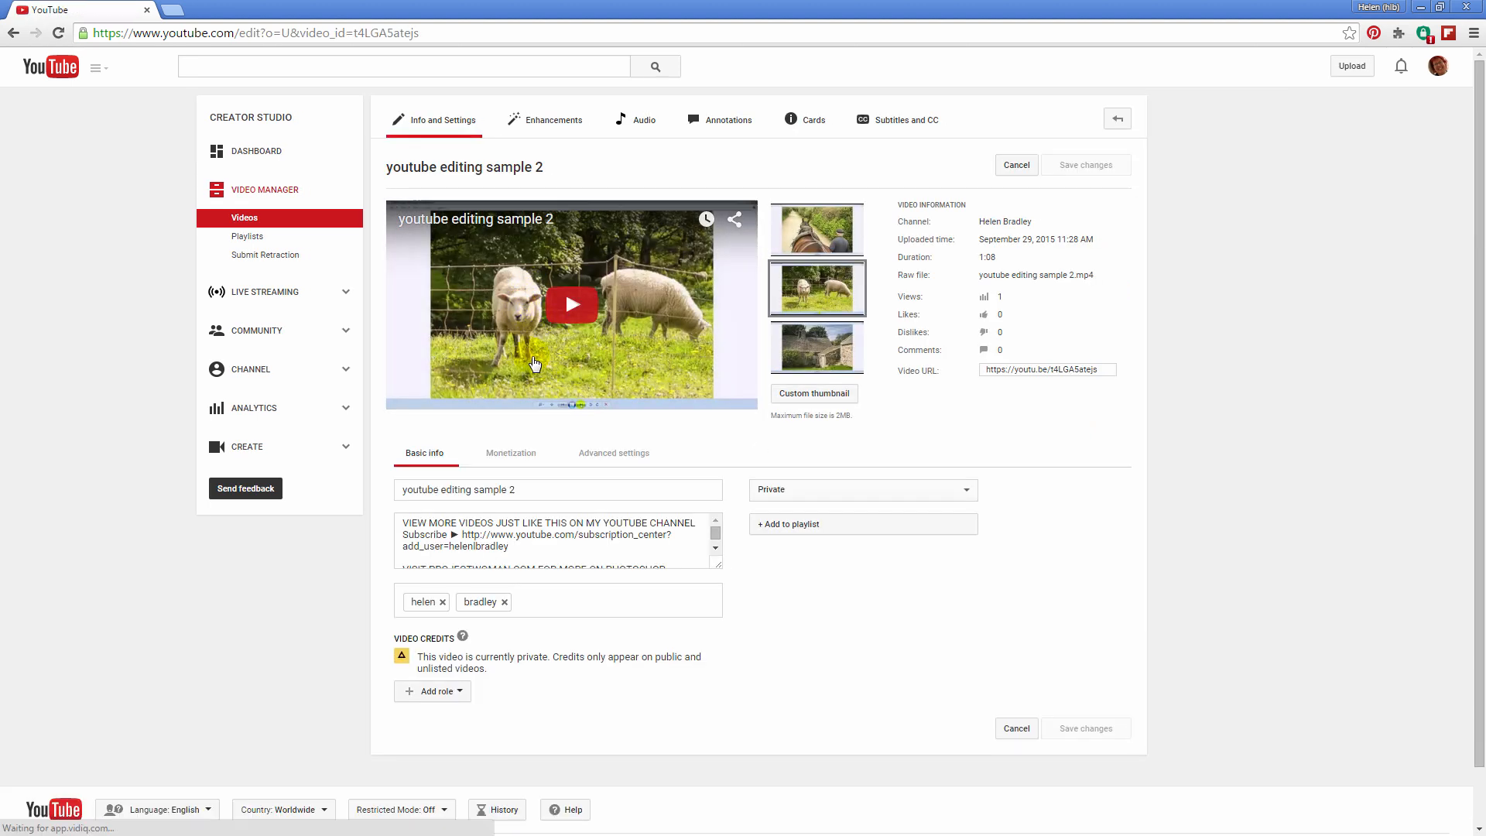
pyautogui.click(555, 119)
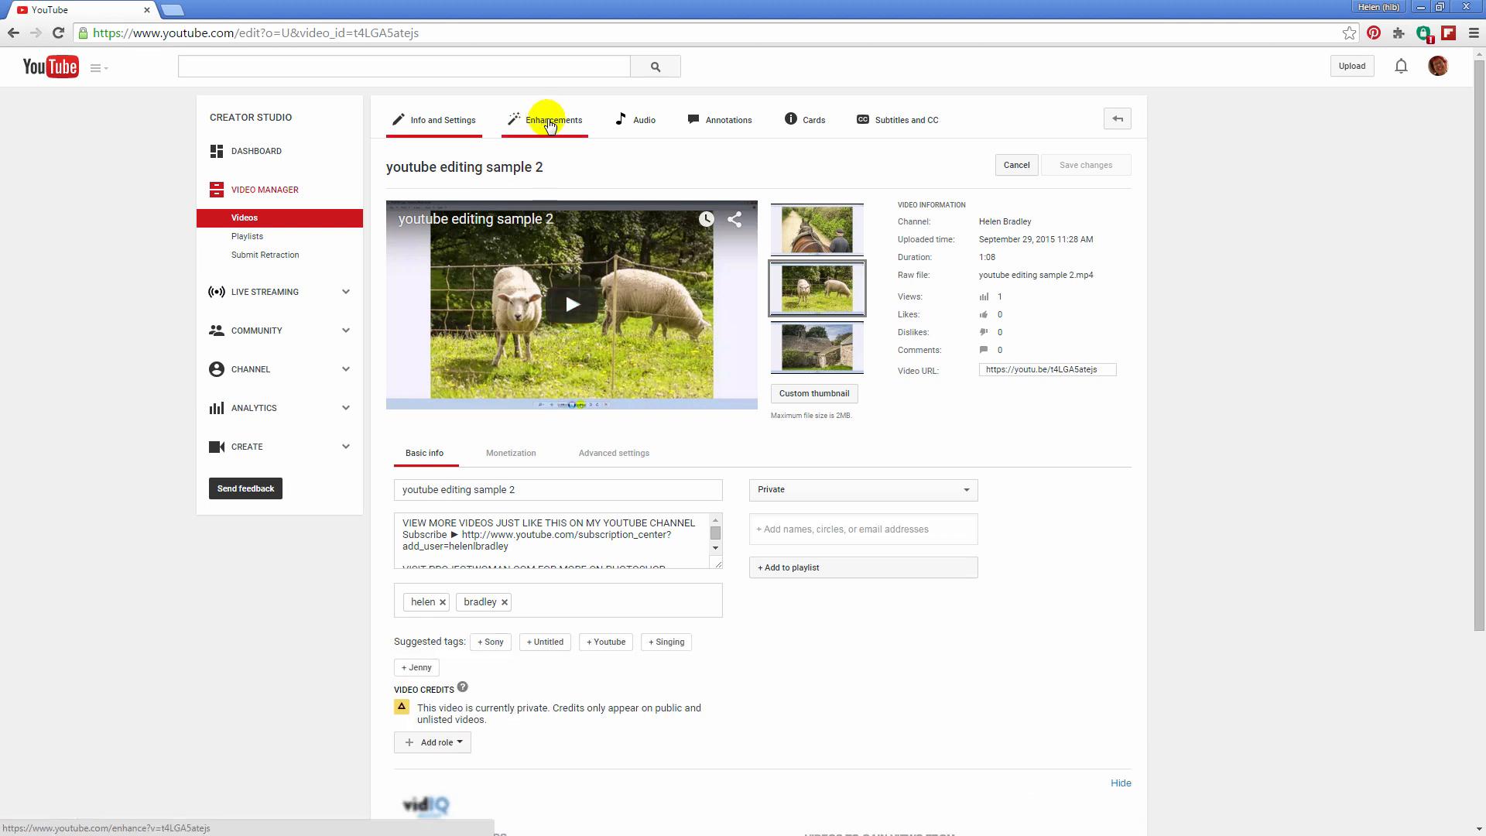
# - Switch to the Enhancements editor with its original-versus-preview comparison
pyautogui.click(551, 119)
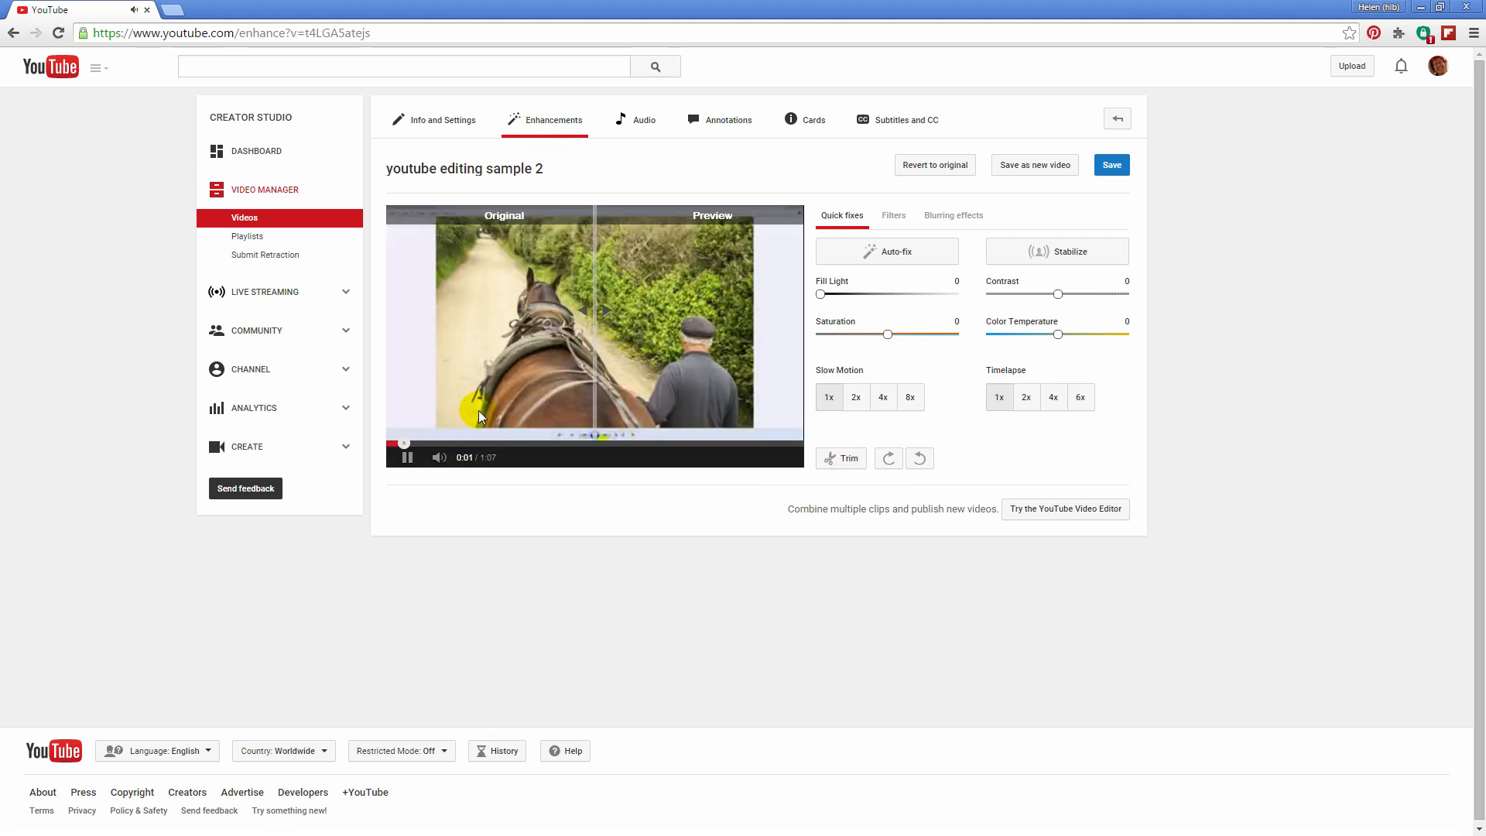
pyautogui.moveTo(839, 458)
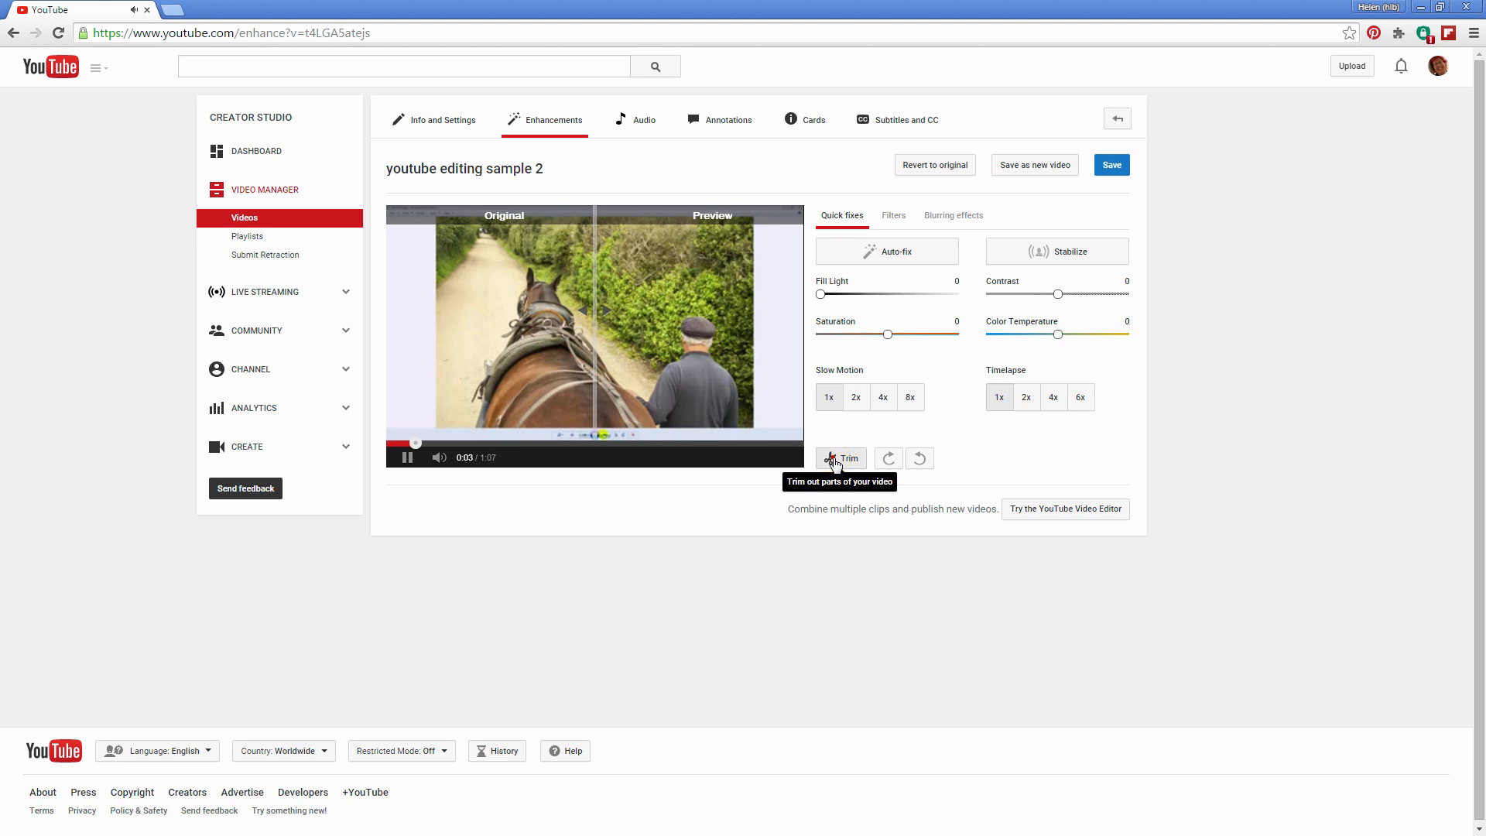
# - Start Trim and scrub the preview to just before the sheep footage begins
pyautogui.click(840, 458)
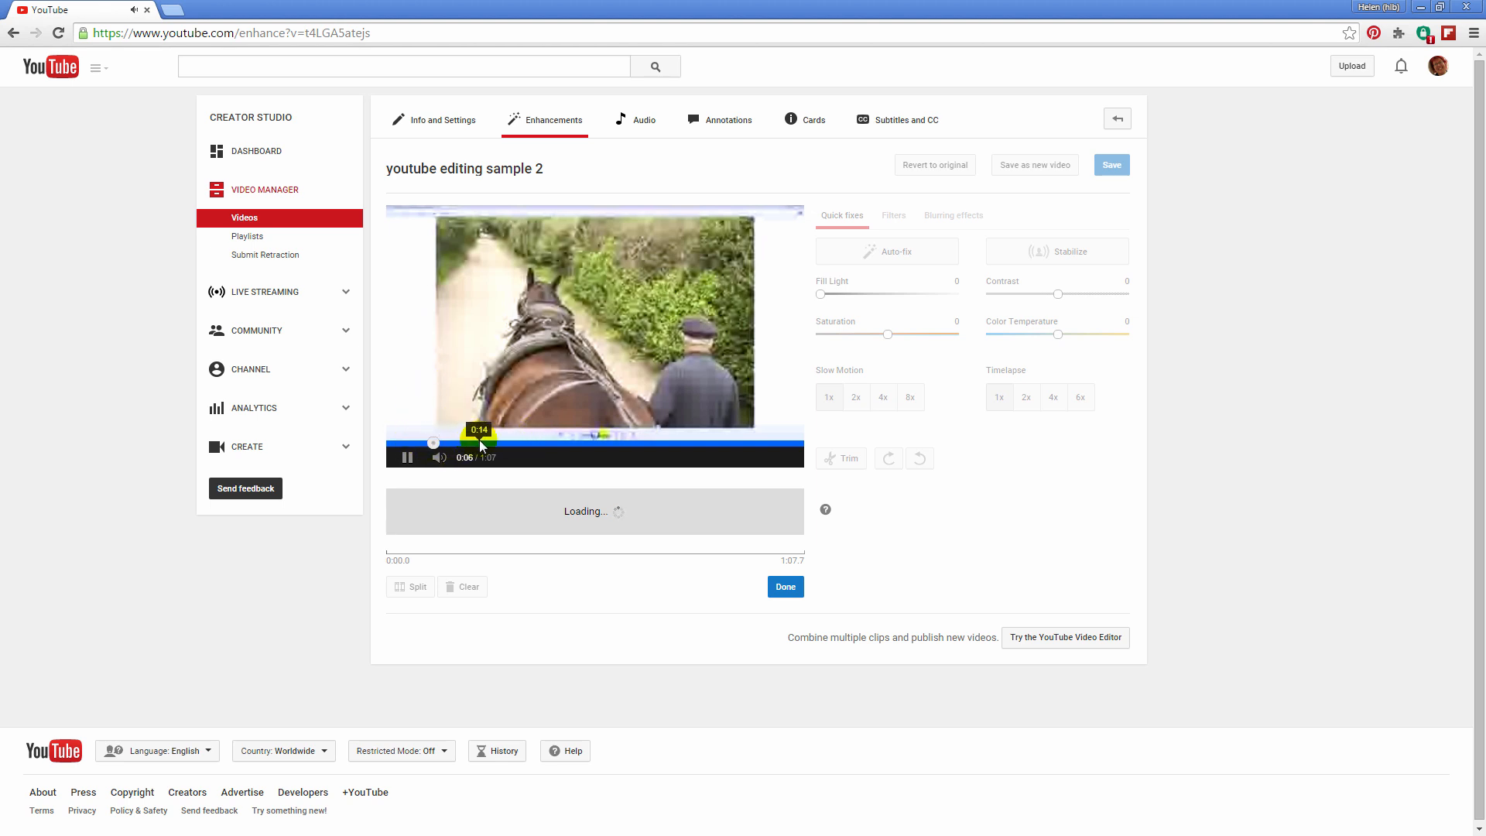
pyautogui.moveTo(433, 445); pyautogui.dragTo(492, 444)
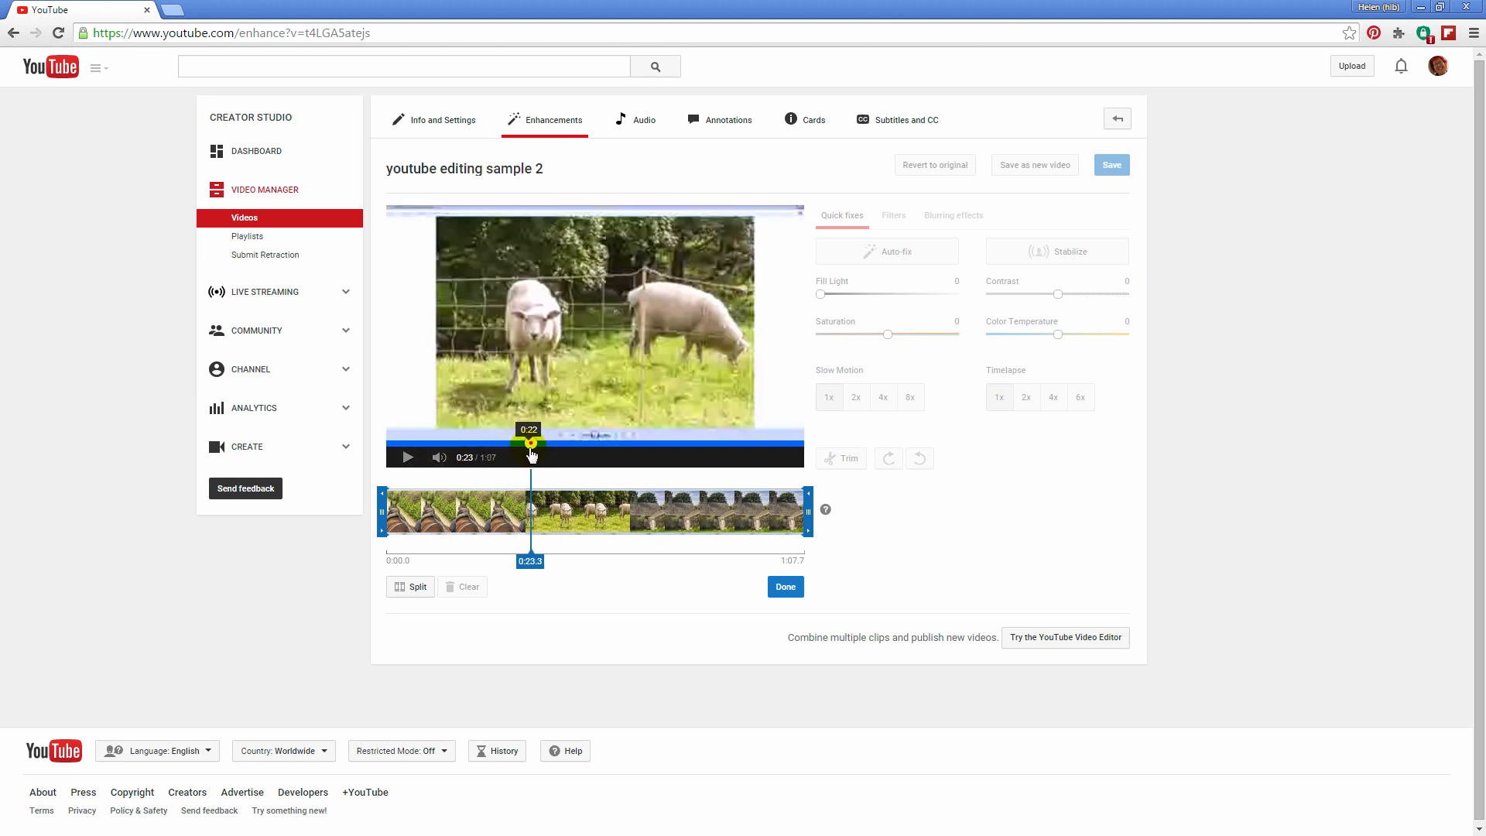
pyautogui.moveTo(531, 446); pyautogui.dragTo(525, 446)
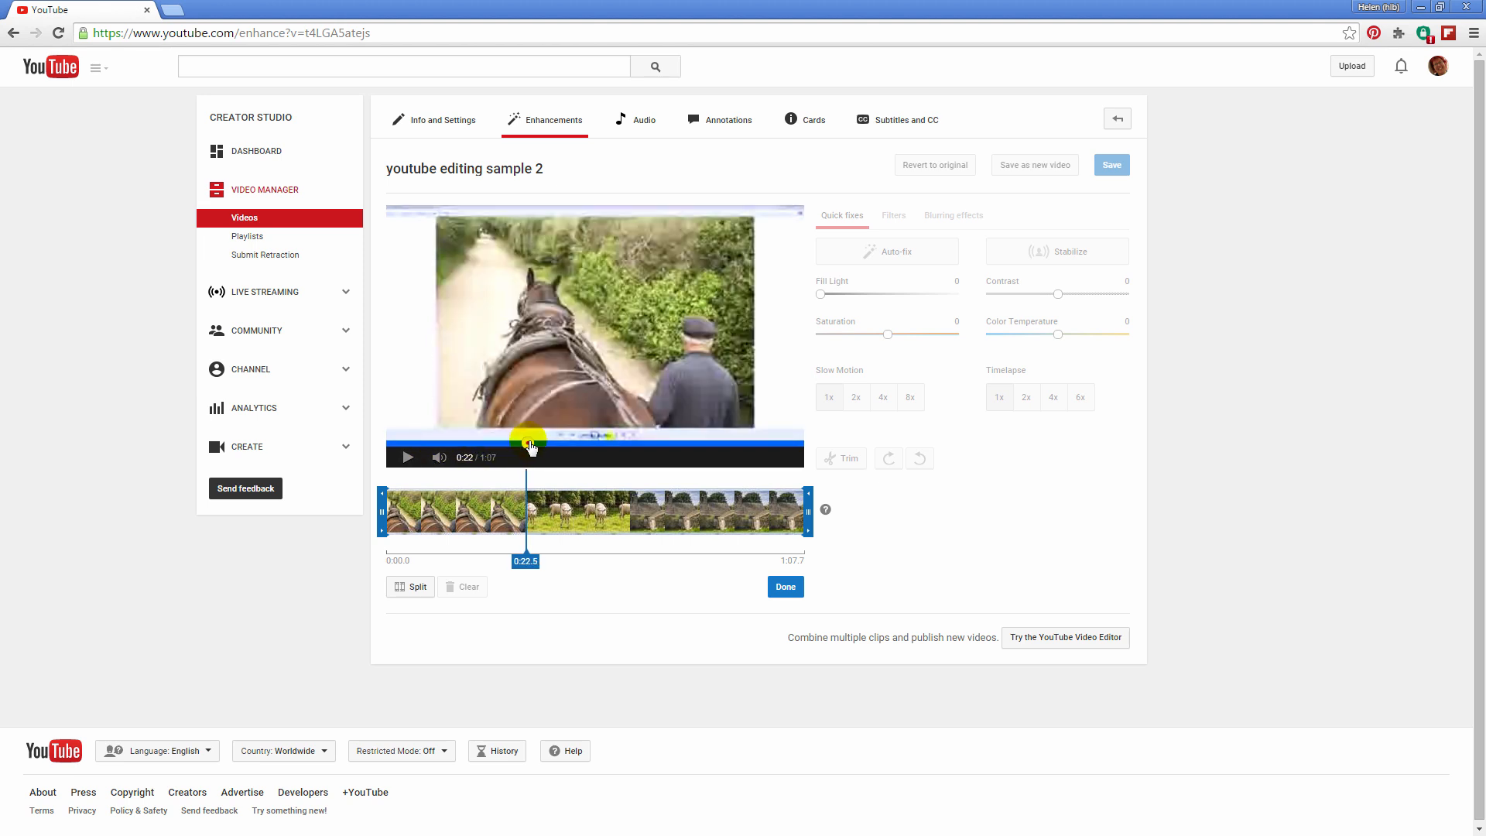
pyautogui.moveTo(525, 443); pyautogui.dragTo(532, 443)
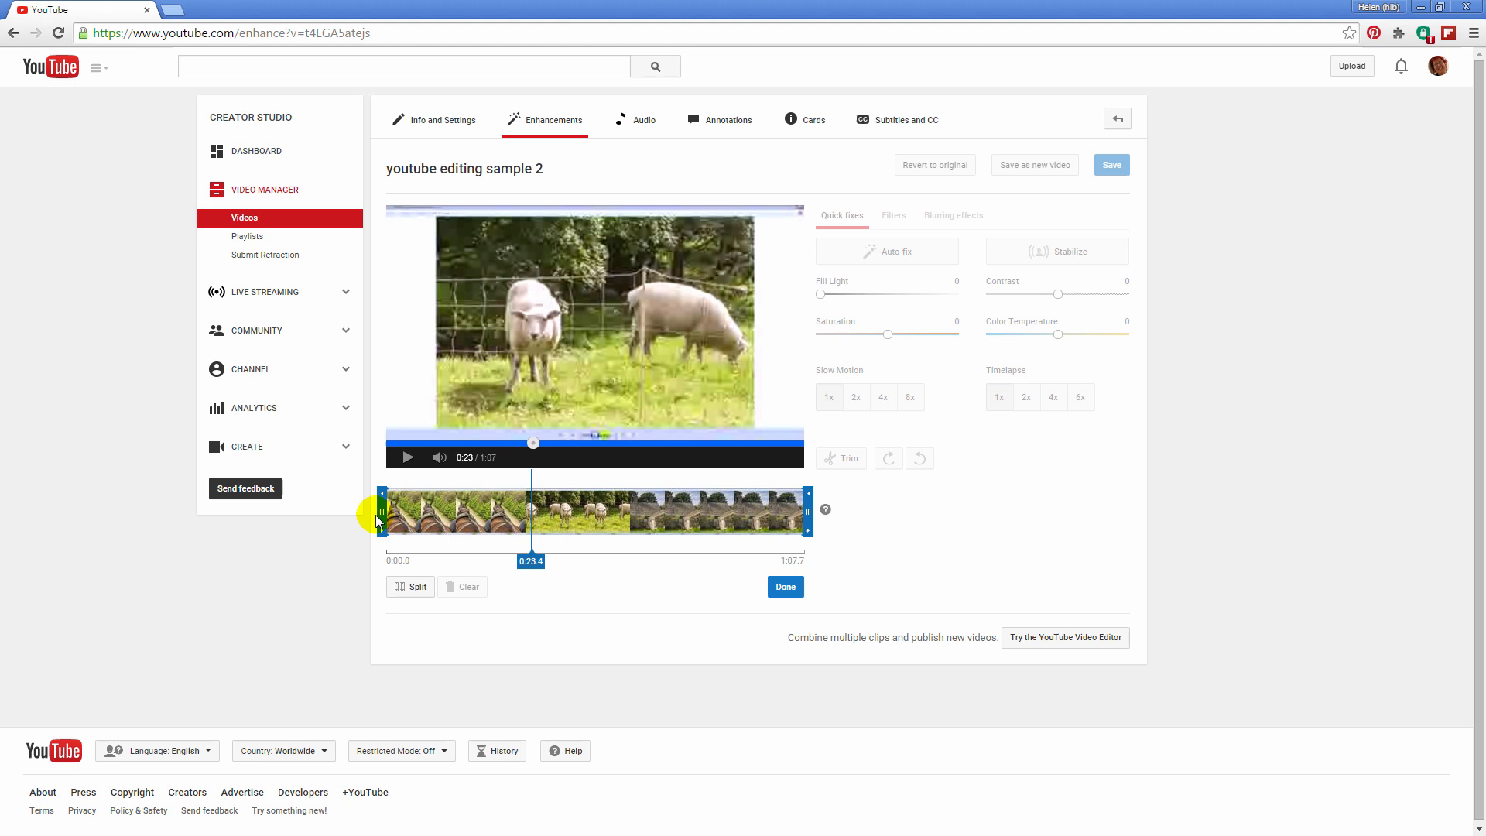
# - Move the clip's start point to about 0:23, cutting the horse-and-cart opening
pyautogui.moveTo(382, 512); pyautogui.dragTo(446, 513)
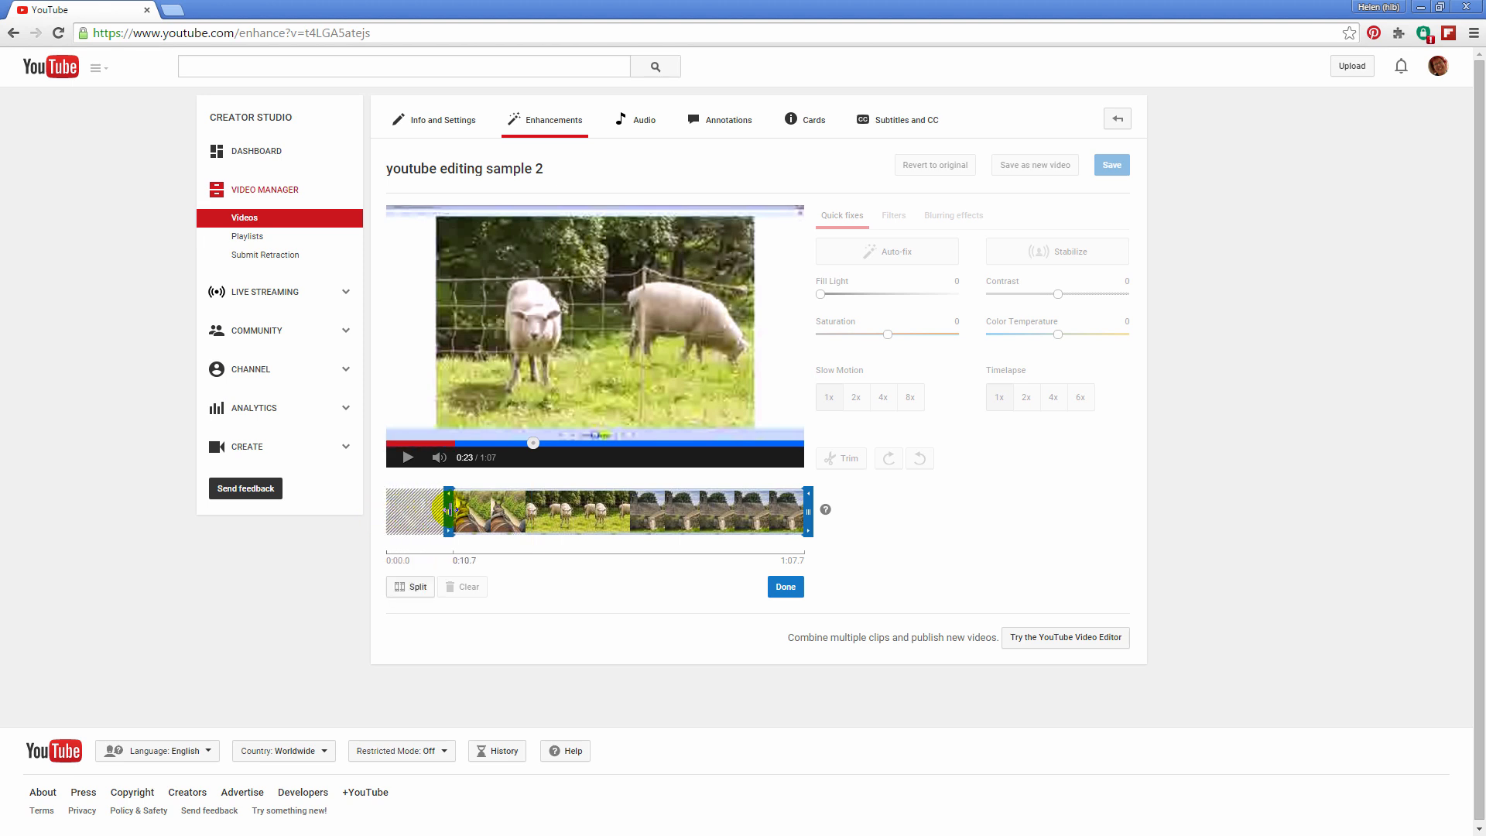
pyautogui.moveTo(448, 512); pyautogui.dragTo(525, 513)
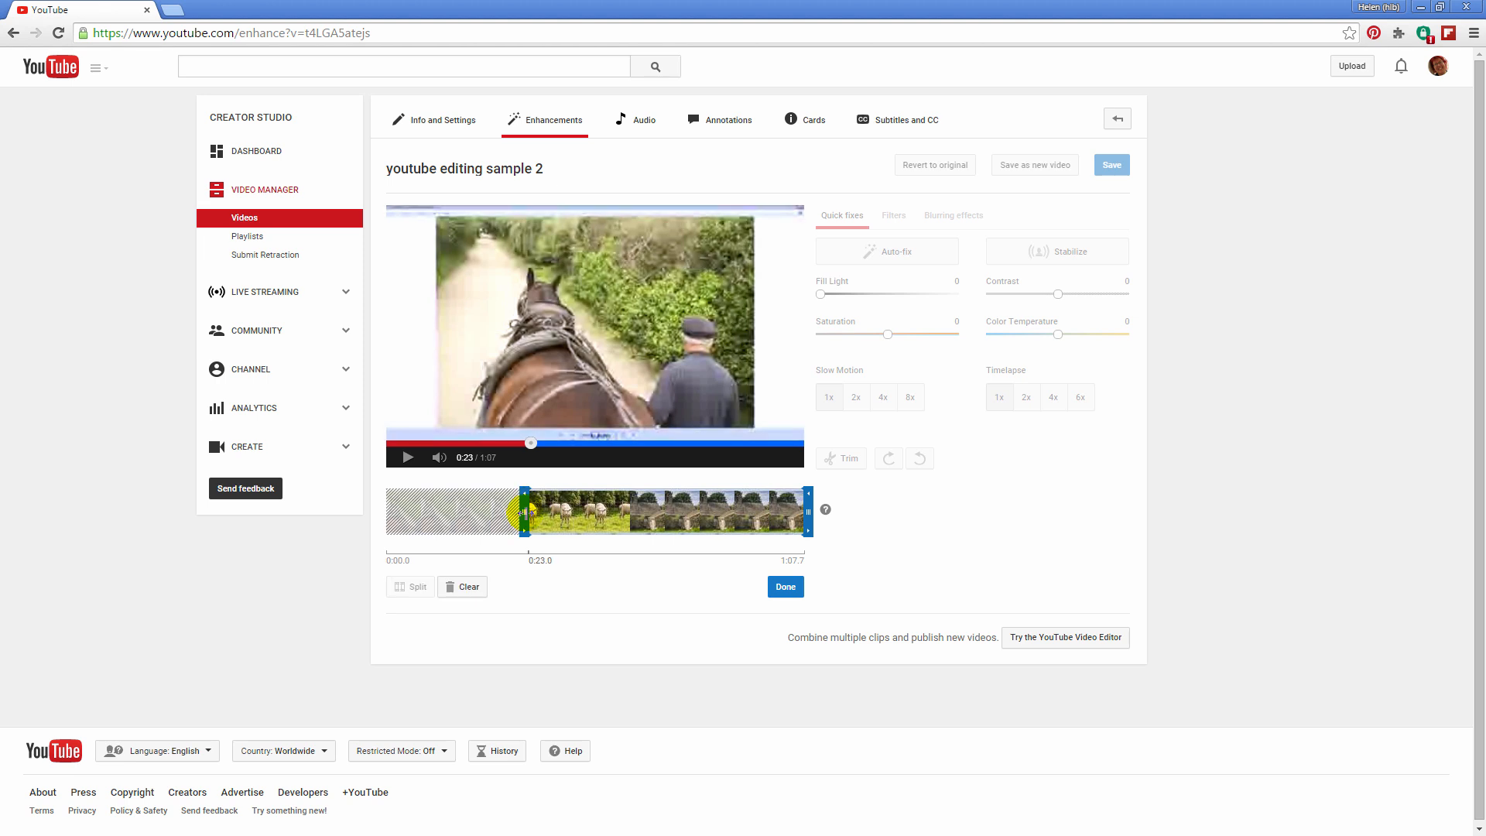
pyautogui.moveTo(525, 511); pyautogui.dragTo(529, 511)
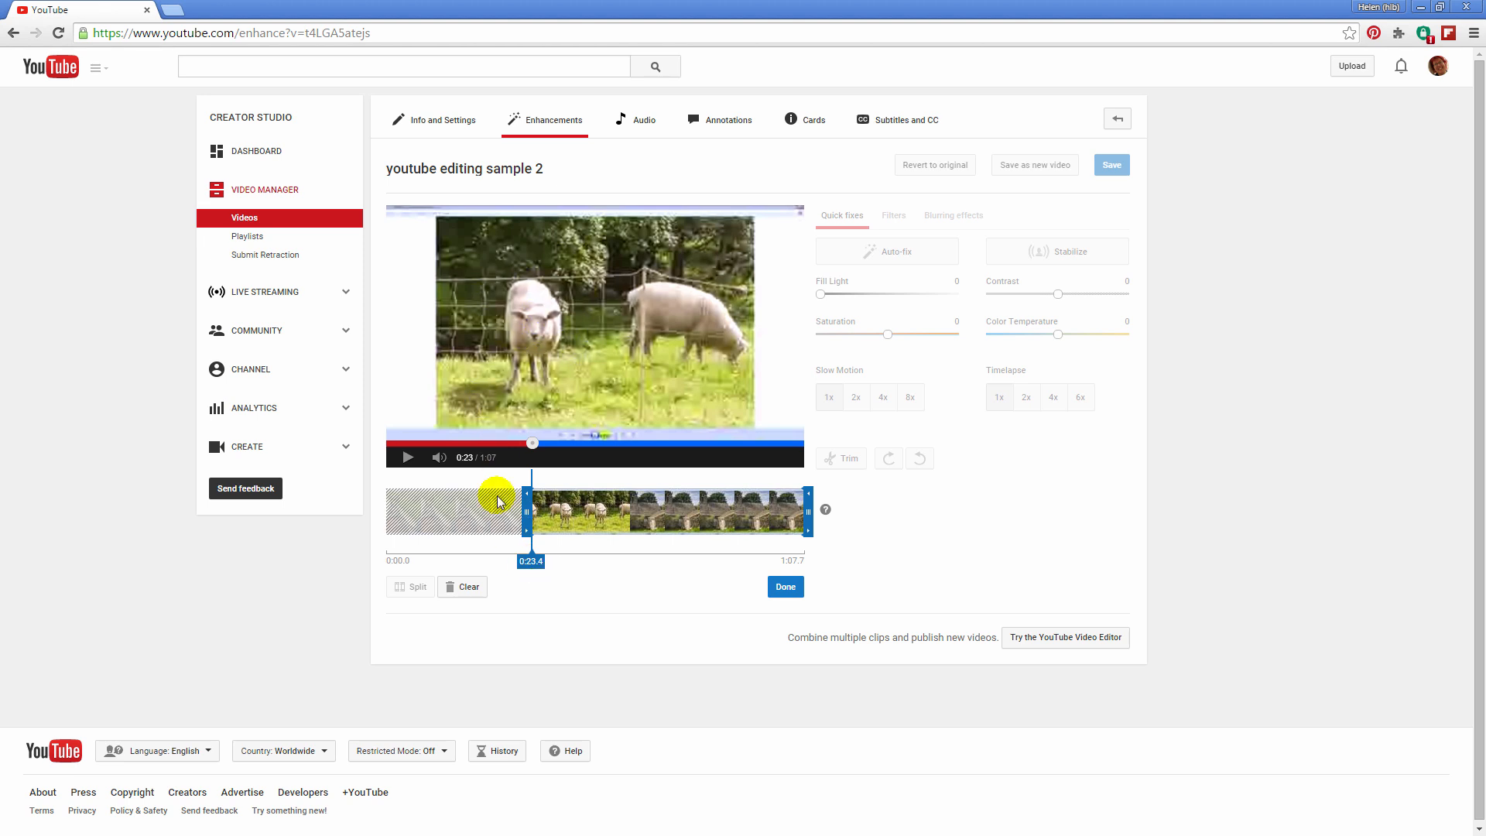
pyautogui.moveTo(652, 486)
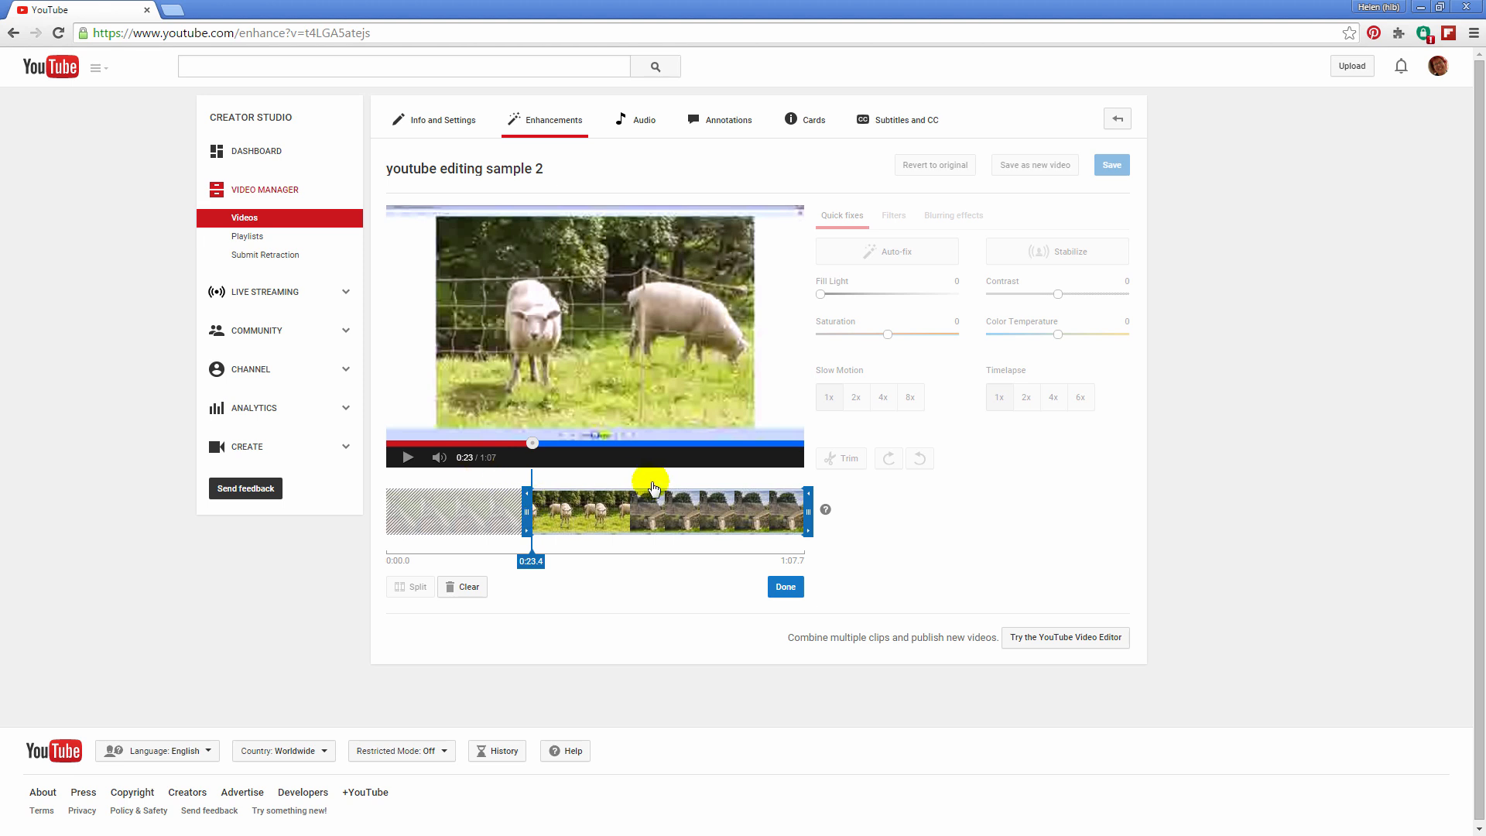
pyautogui.moveTo(740, 573)
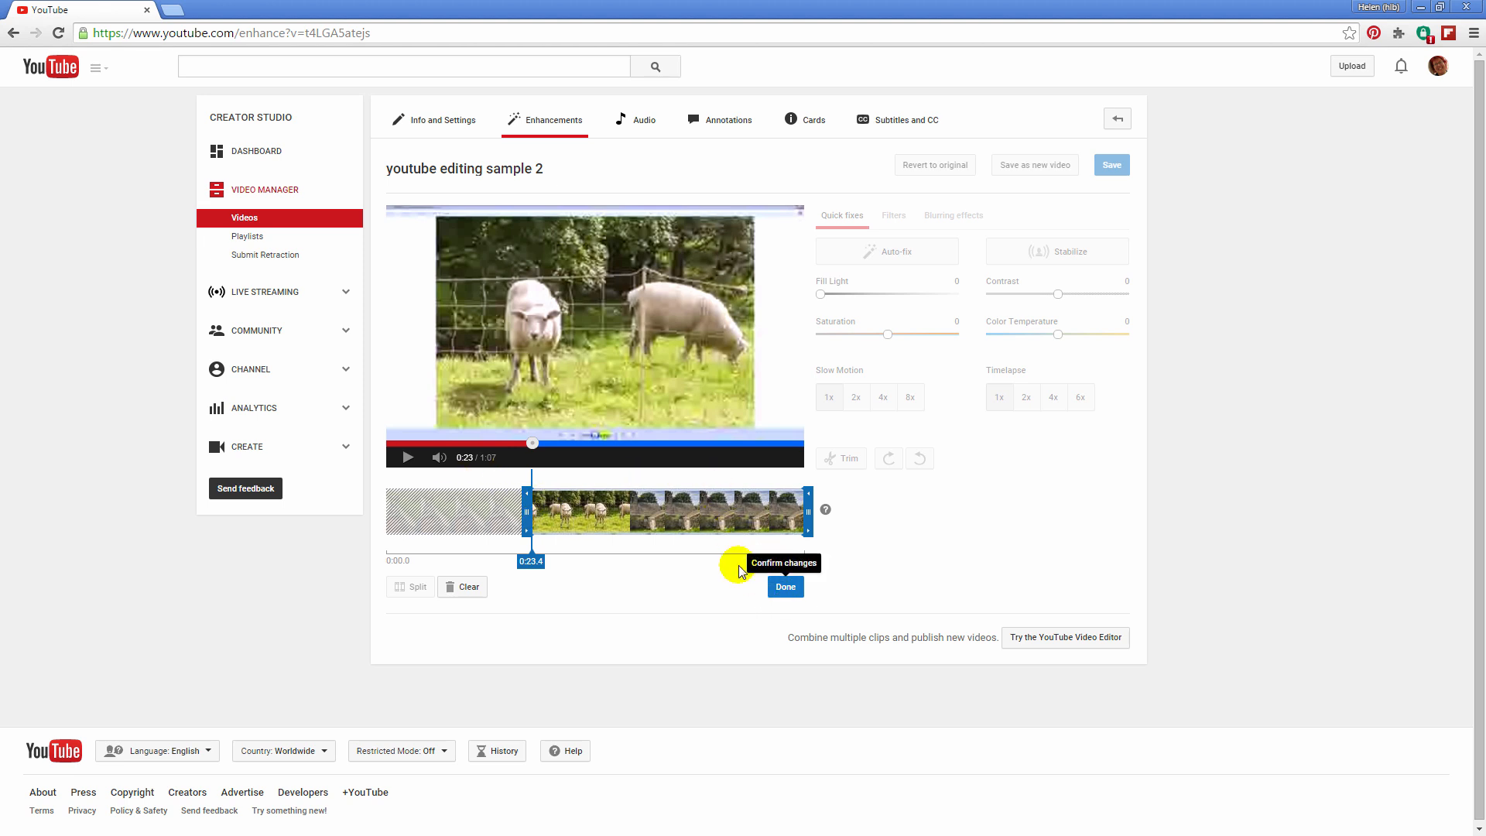
pyautogui.moveTo(572, 478)
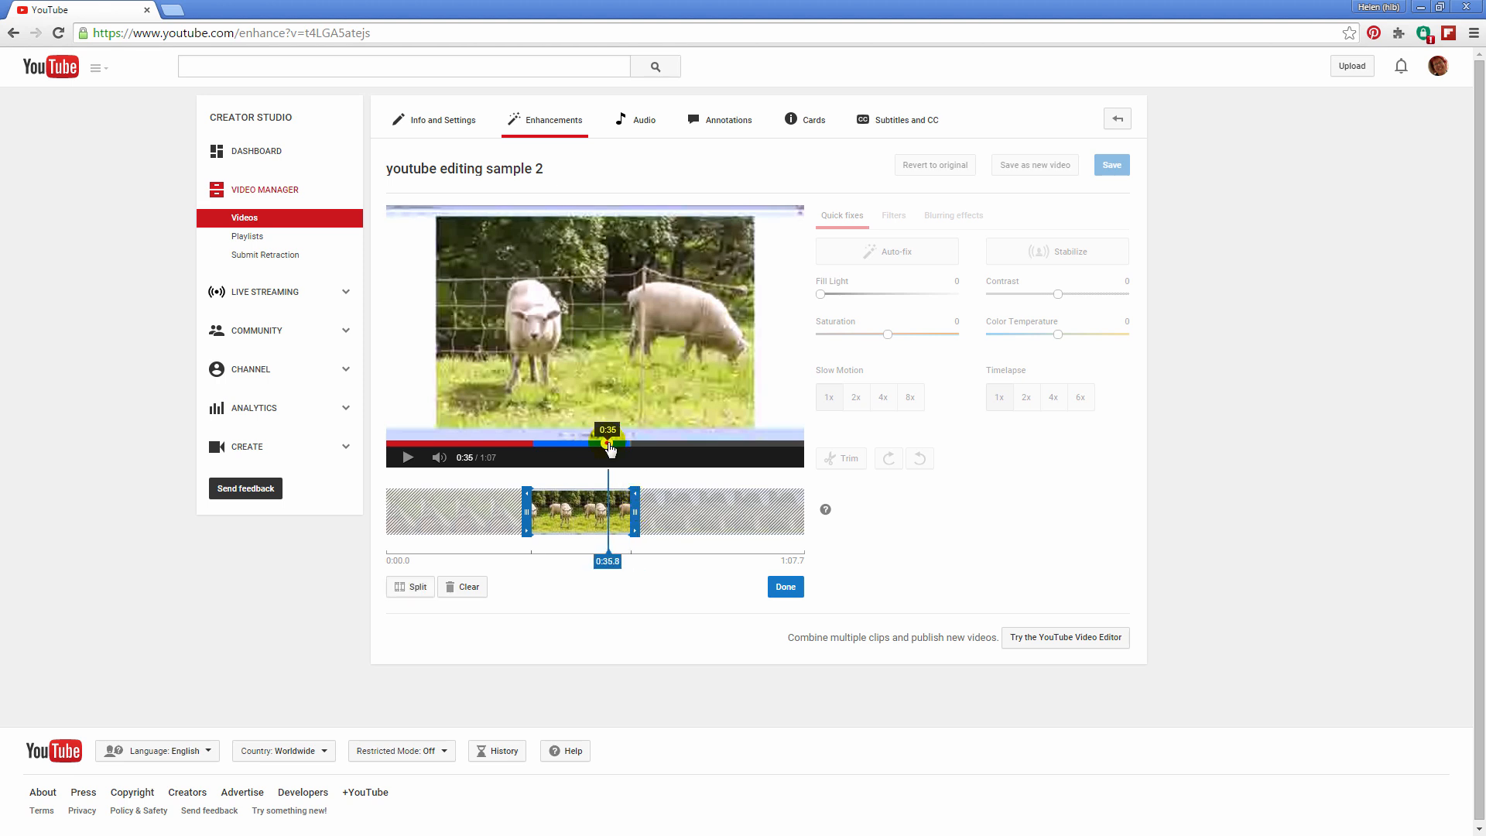
# - Pull the clip's end point in to about 0:39.7 so only the sheep footage remains
pyautogui.moveTo(607, 444); pyautogui.dragTo(619, 445)
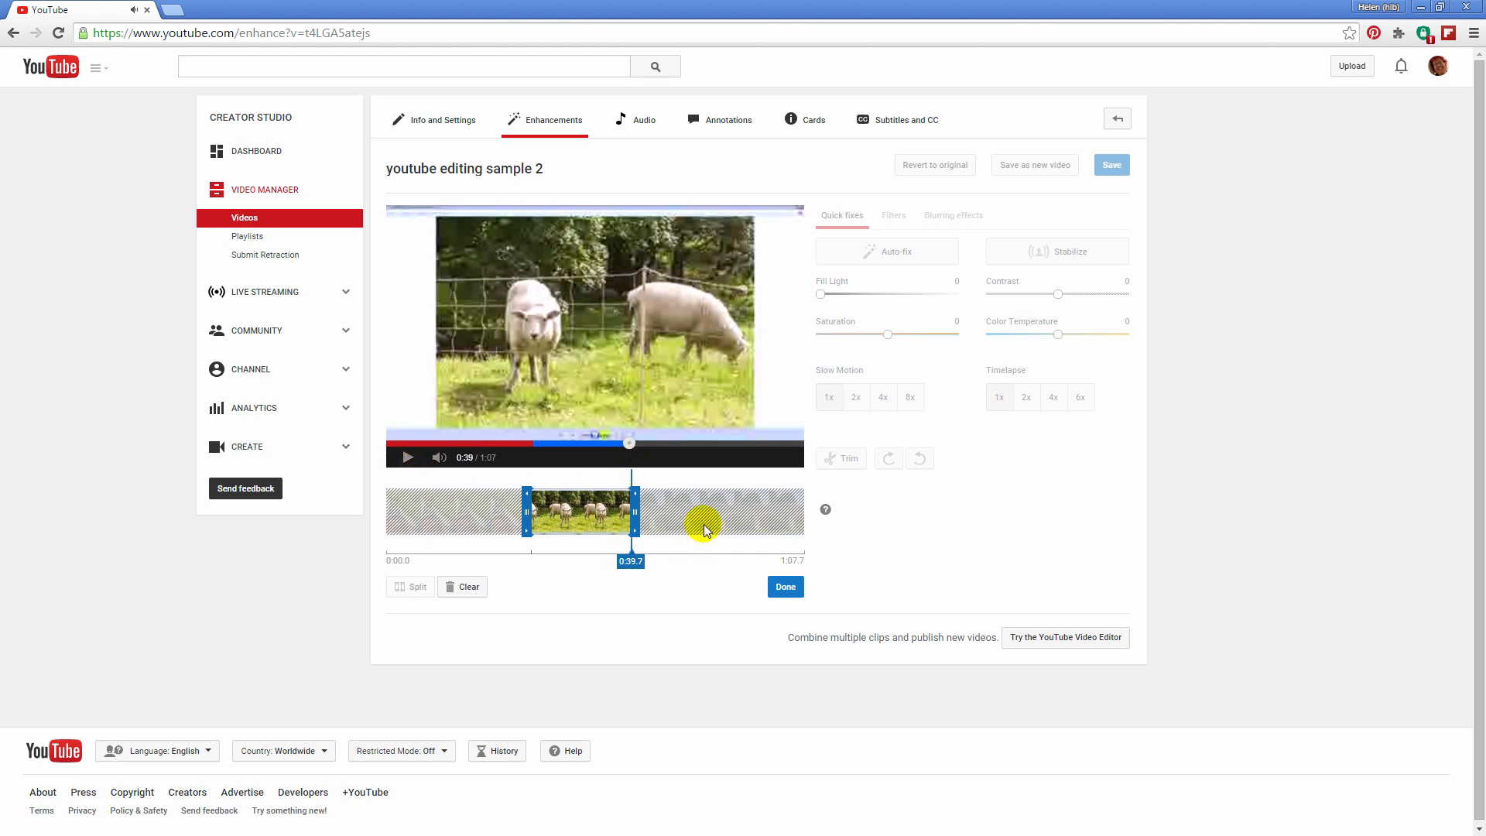
pyautogui.moveTo(695, 526)
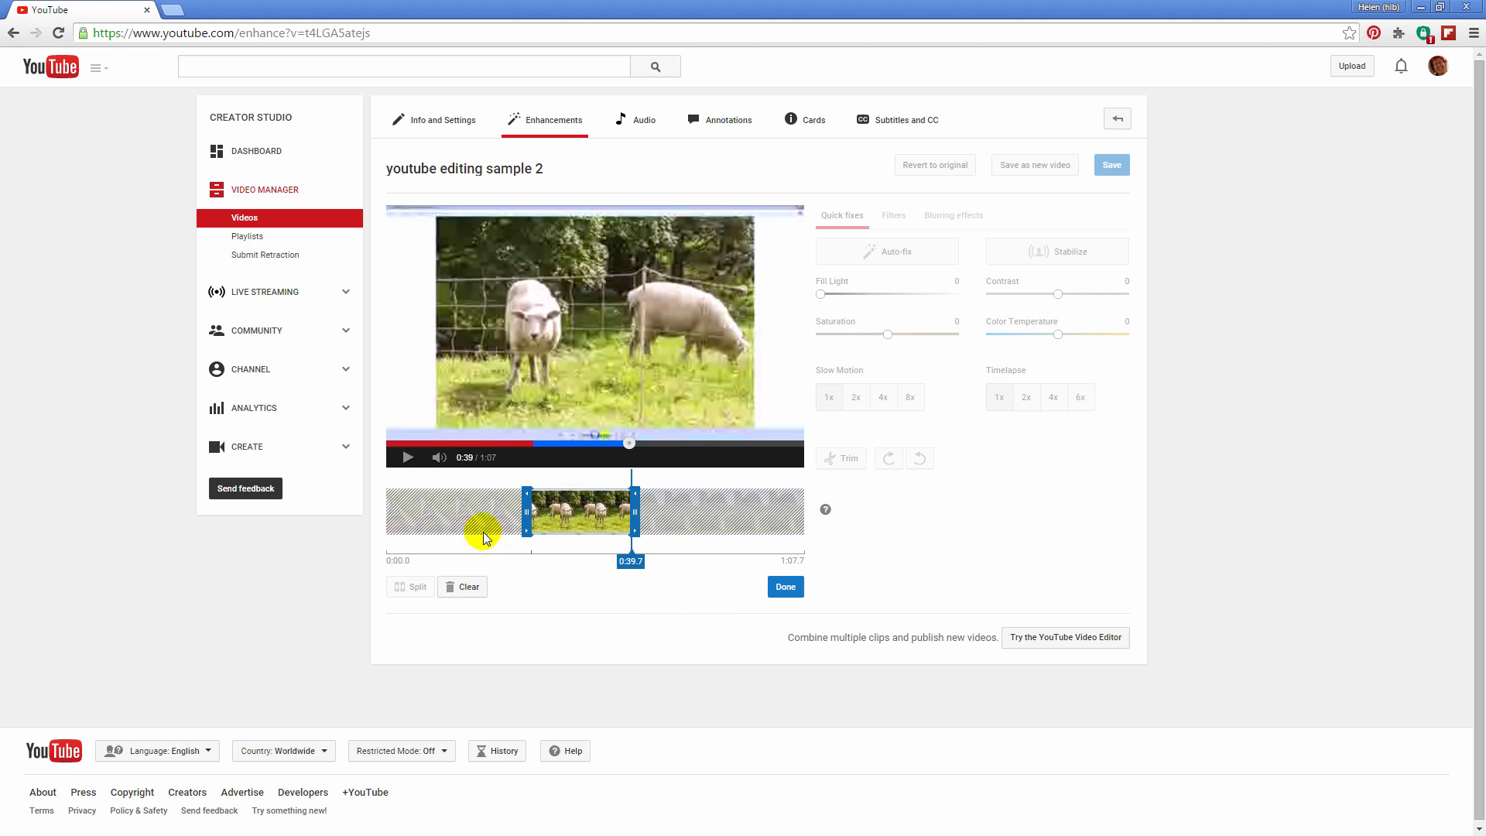
pyautogui.moveTo(705, 509)
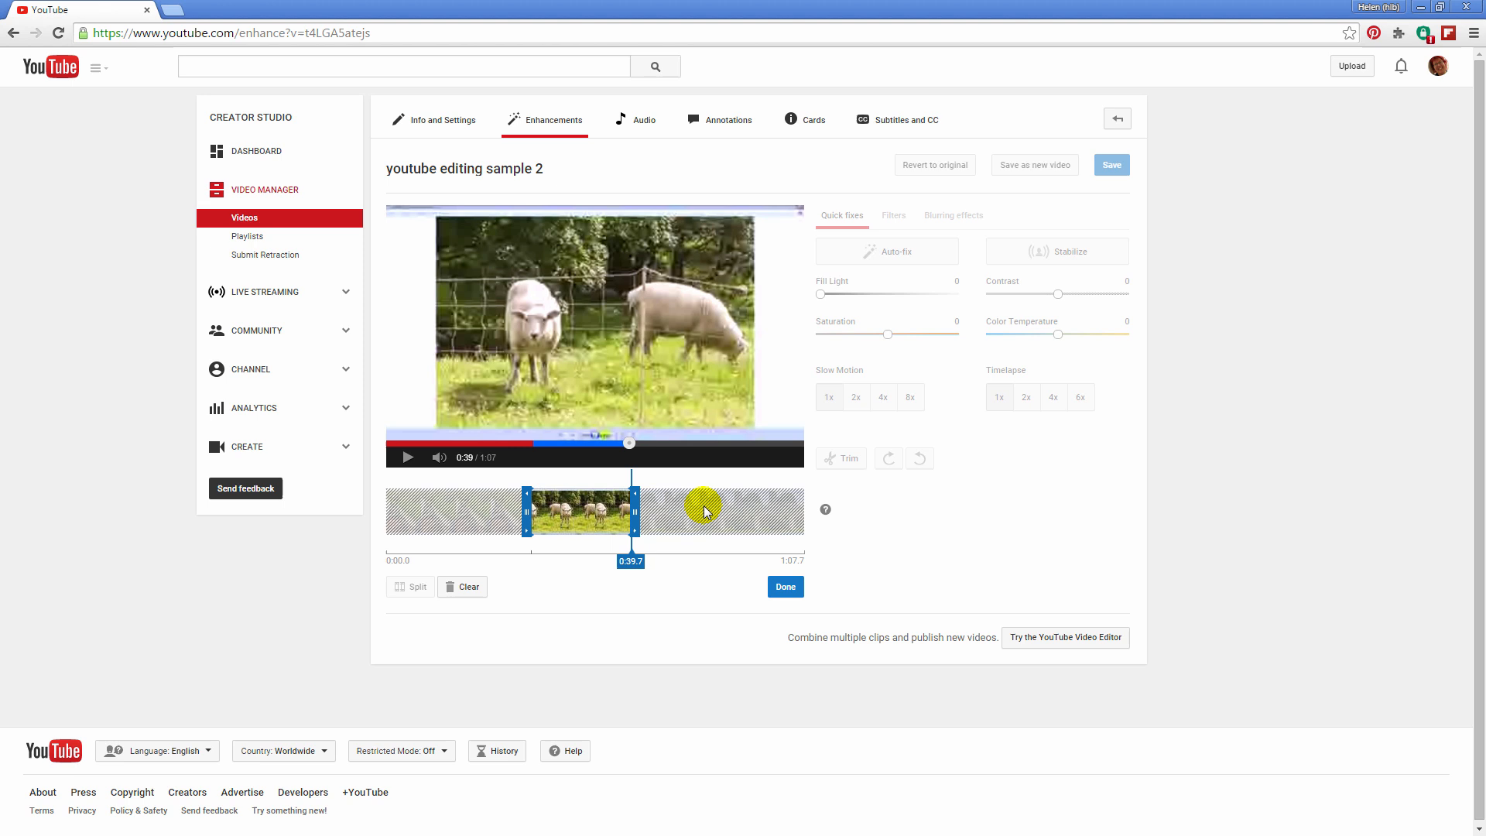
pyautogui.moveTo(785, 587)
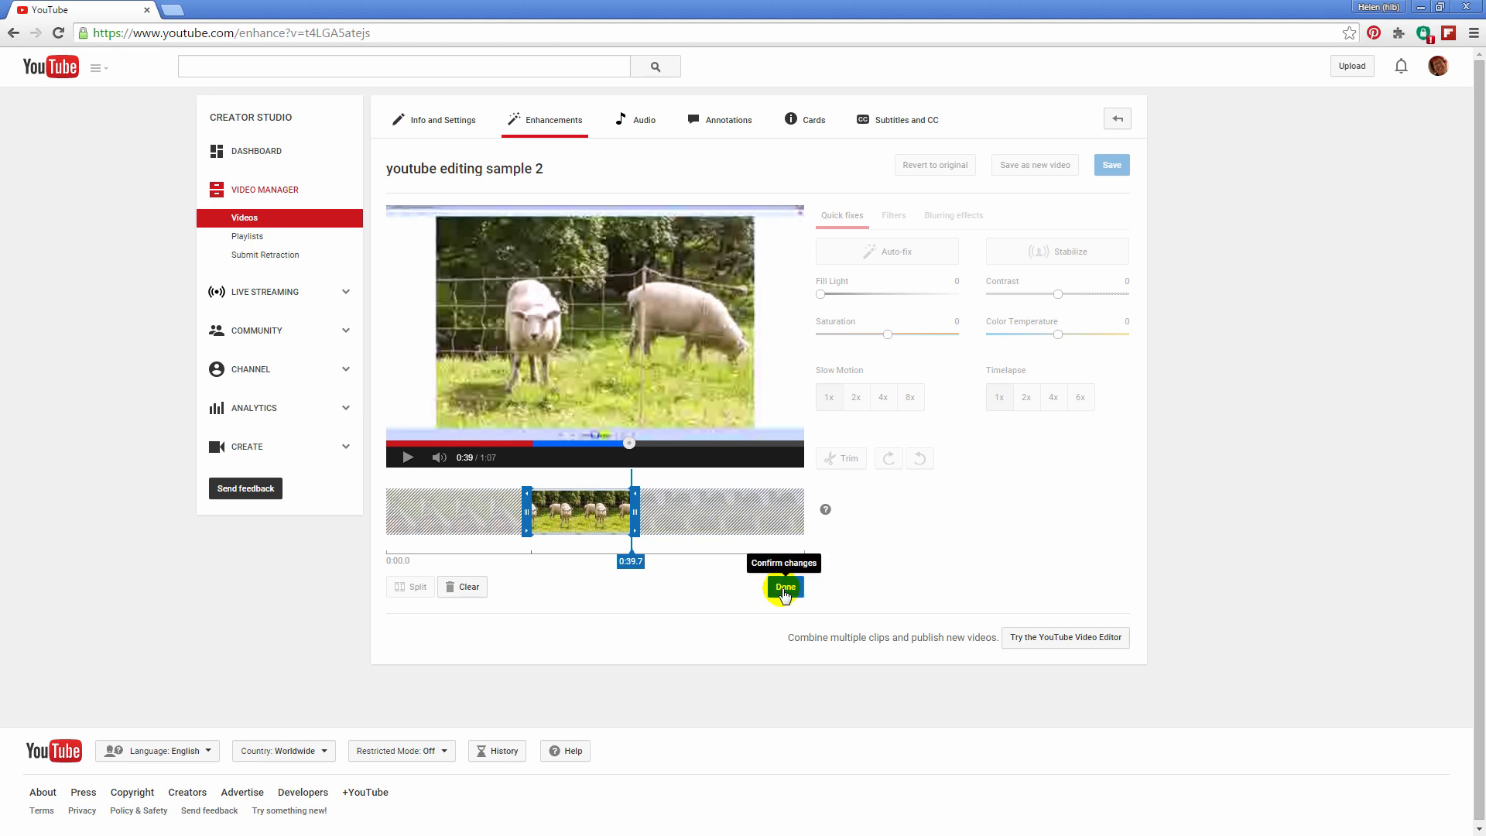
# - Confirm the trim, save the edited video and check it shows as edit in progress in the video list
pyautogui.click(785, 587)
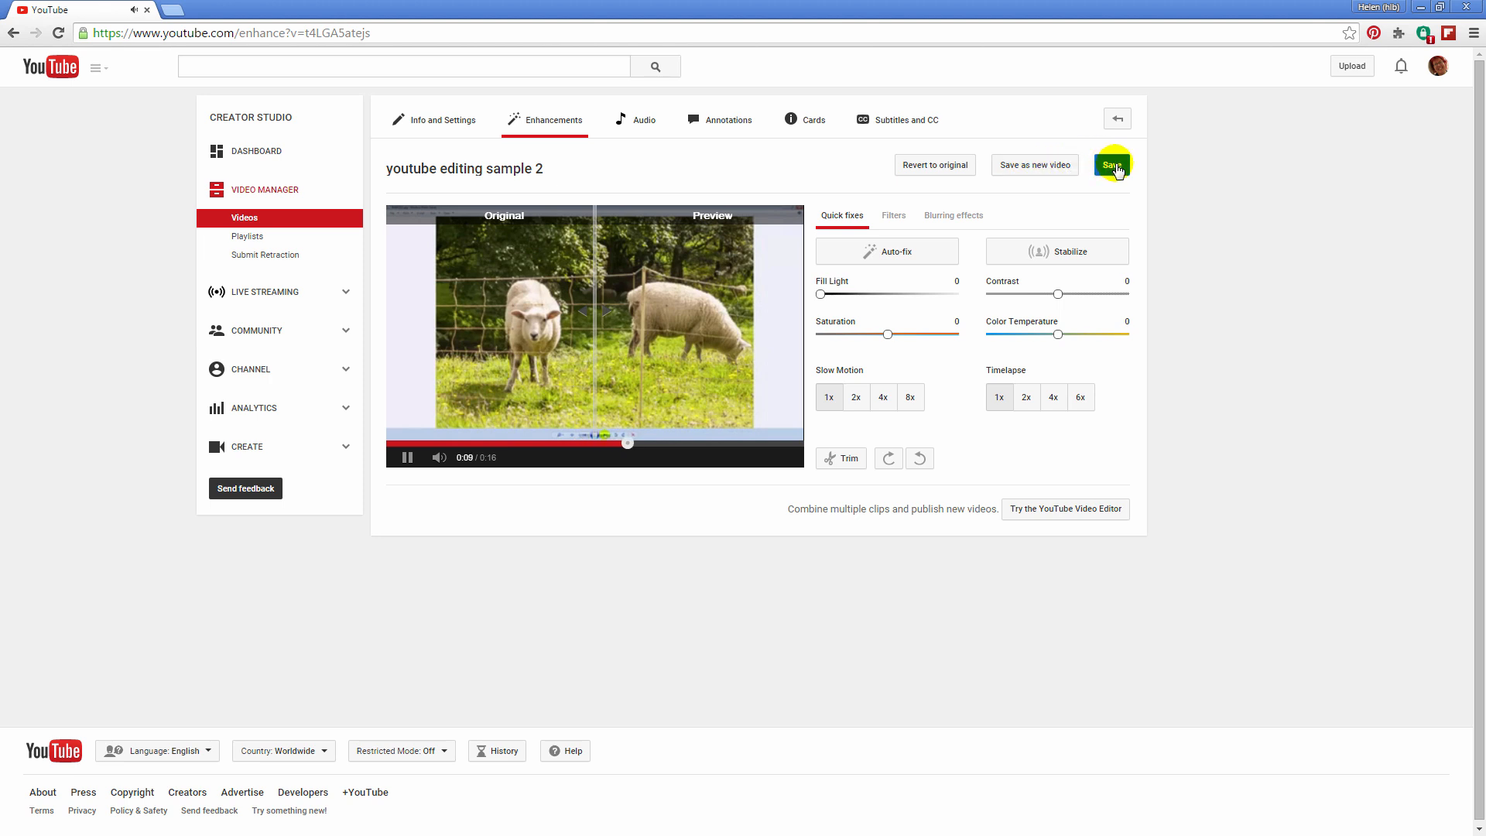
pyautogui.click(1111, 166)
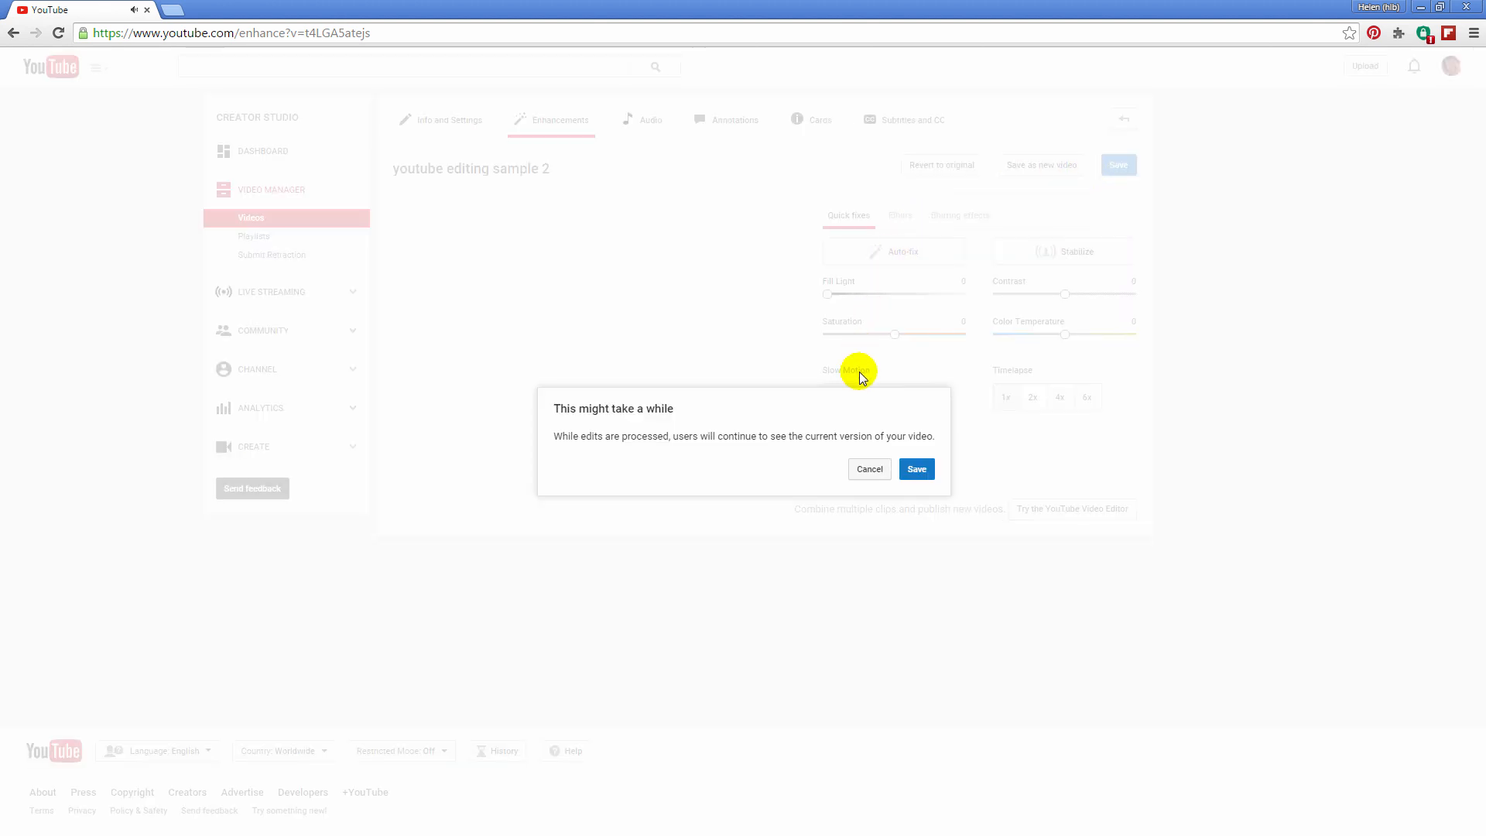
pyautogui.click(915, 467)
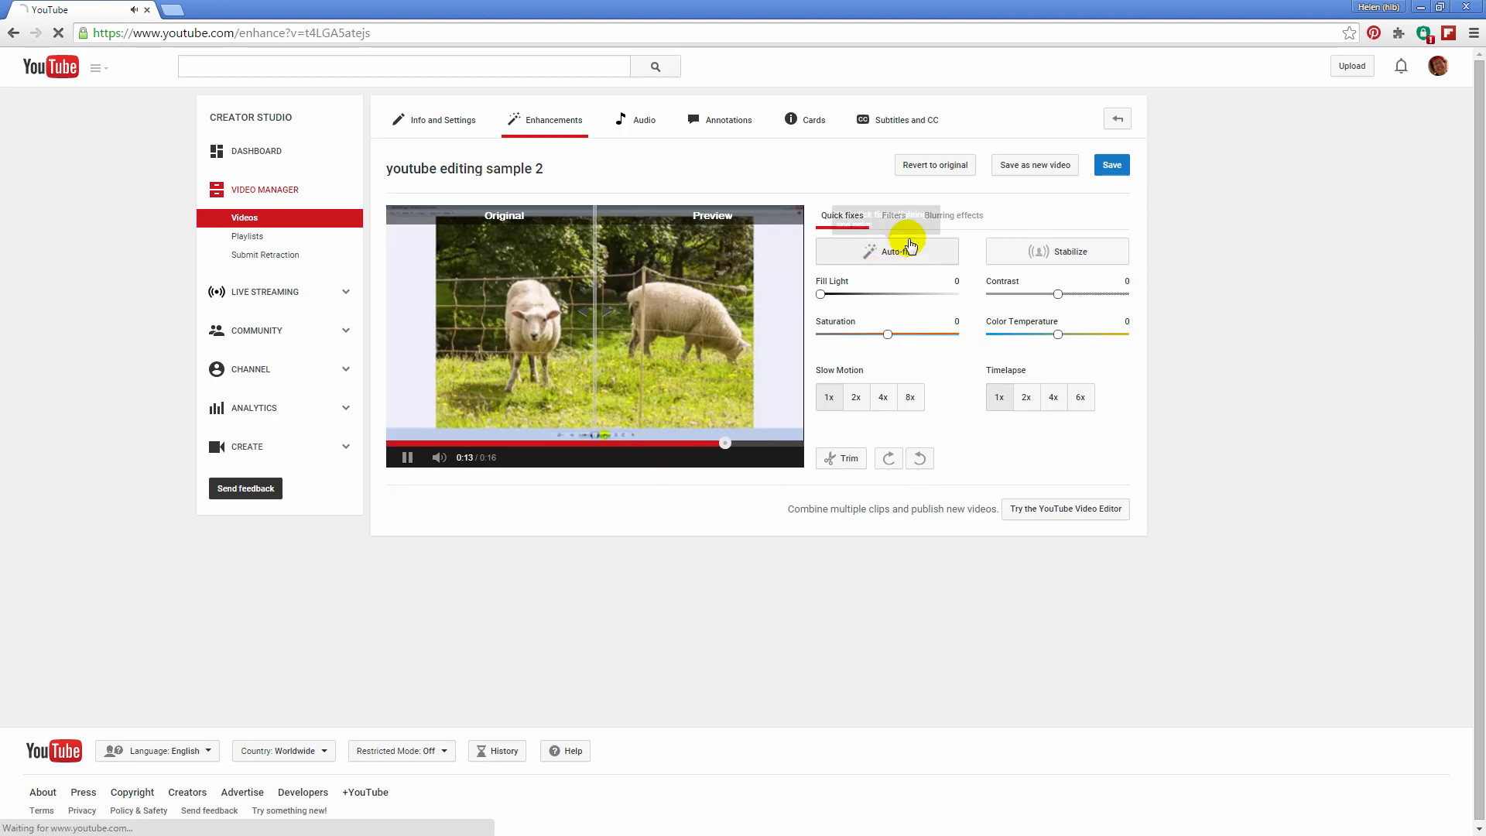
pyautogui.click(1116, 119)
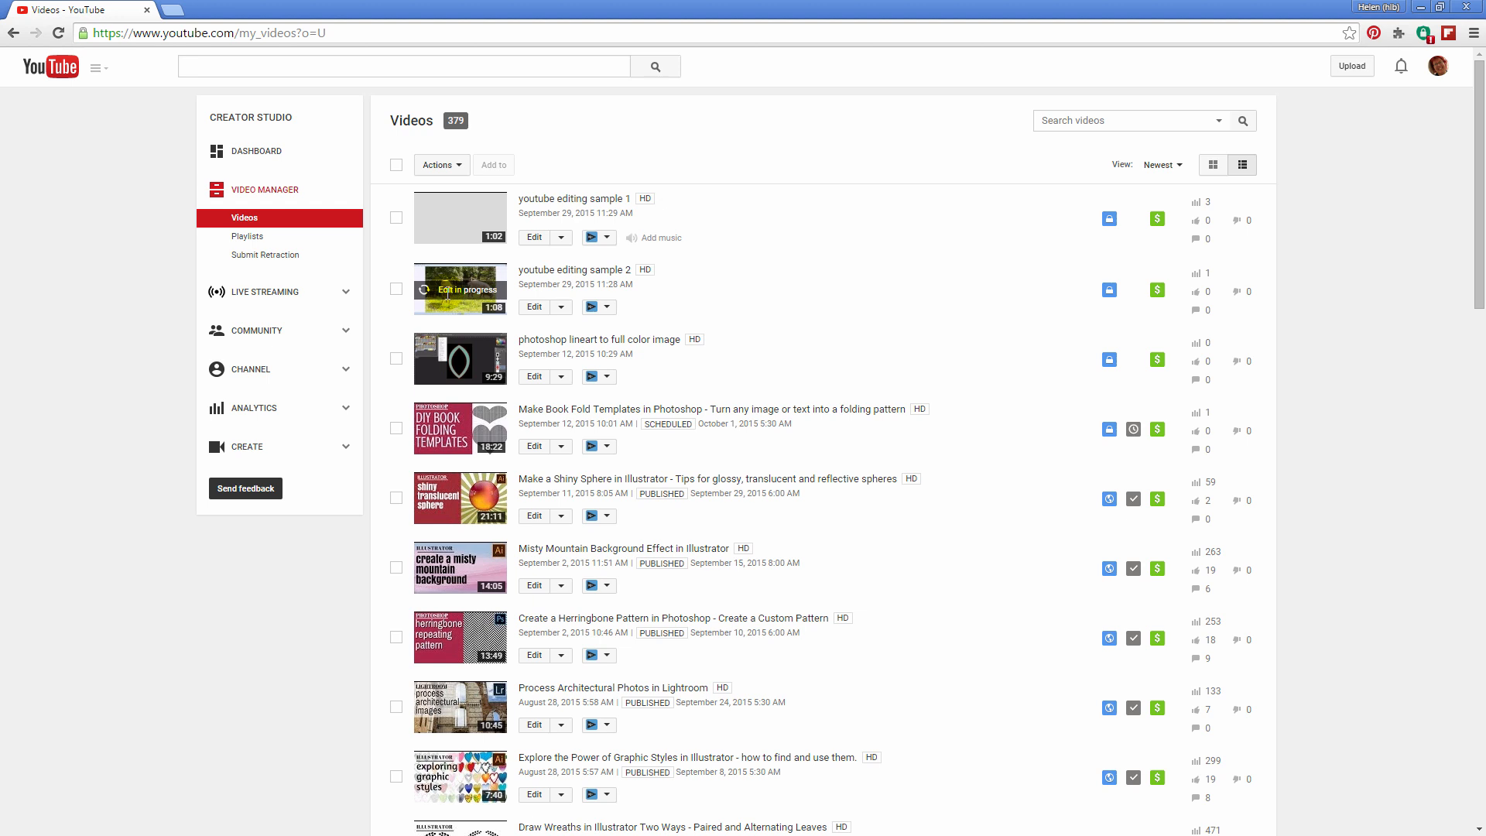
pyautogui.moveTo(463, 310)
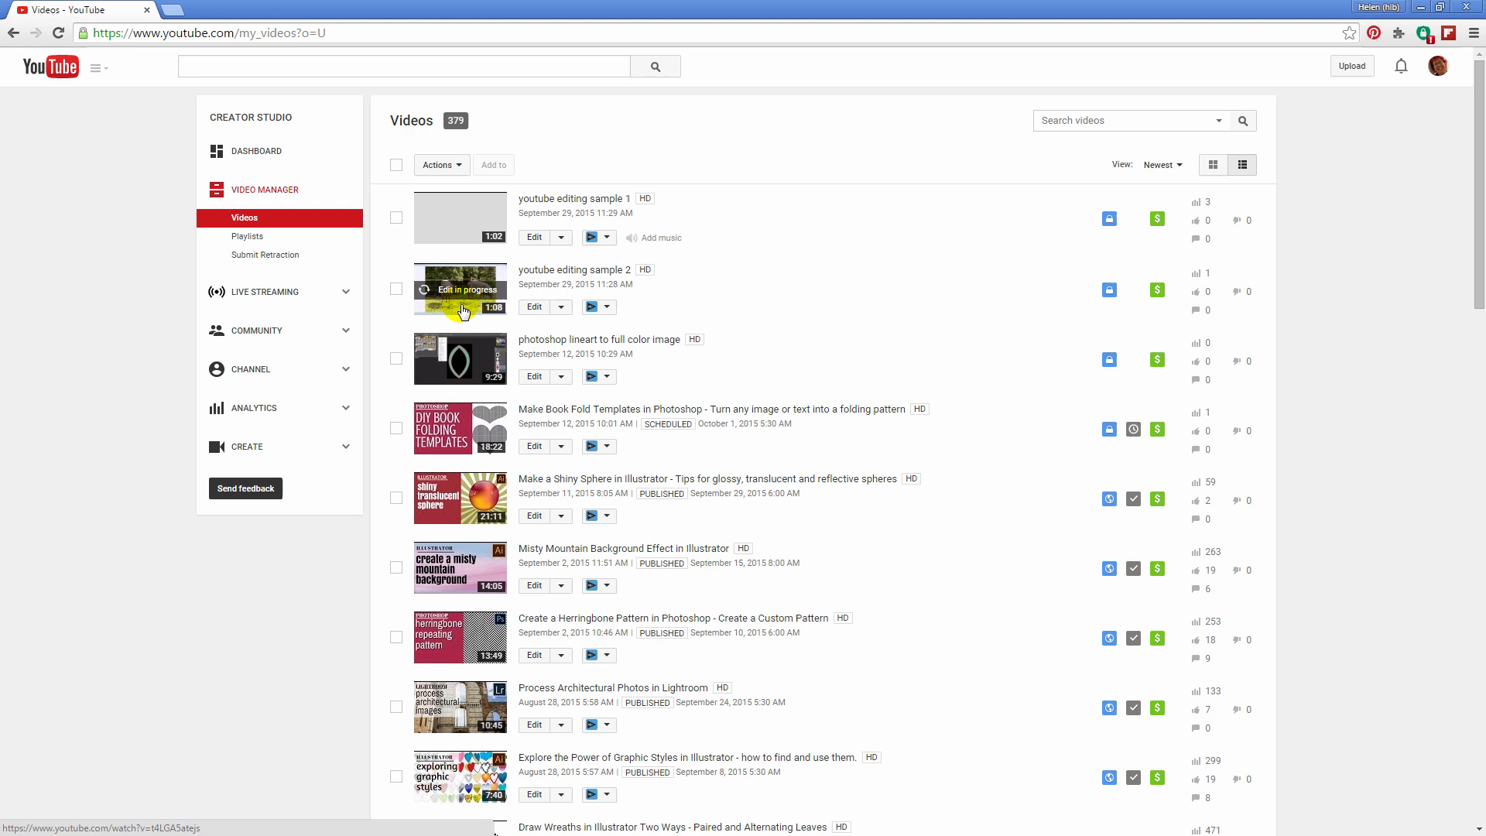
pyautogui.moveTo(453, 302)
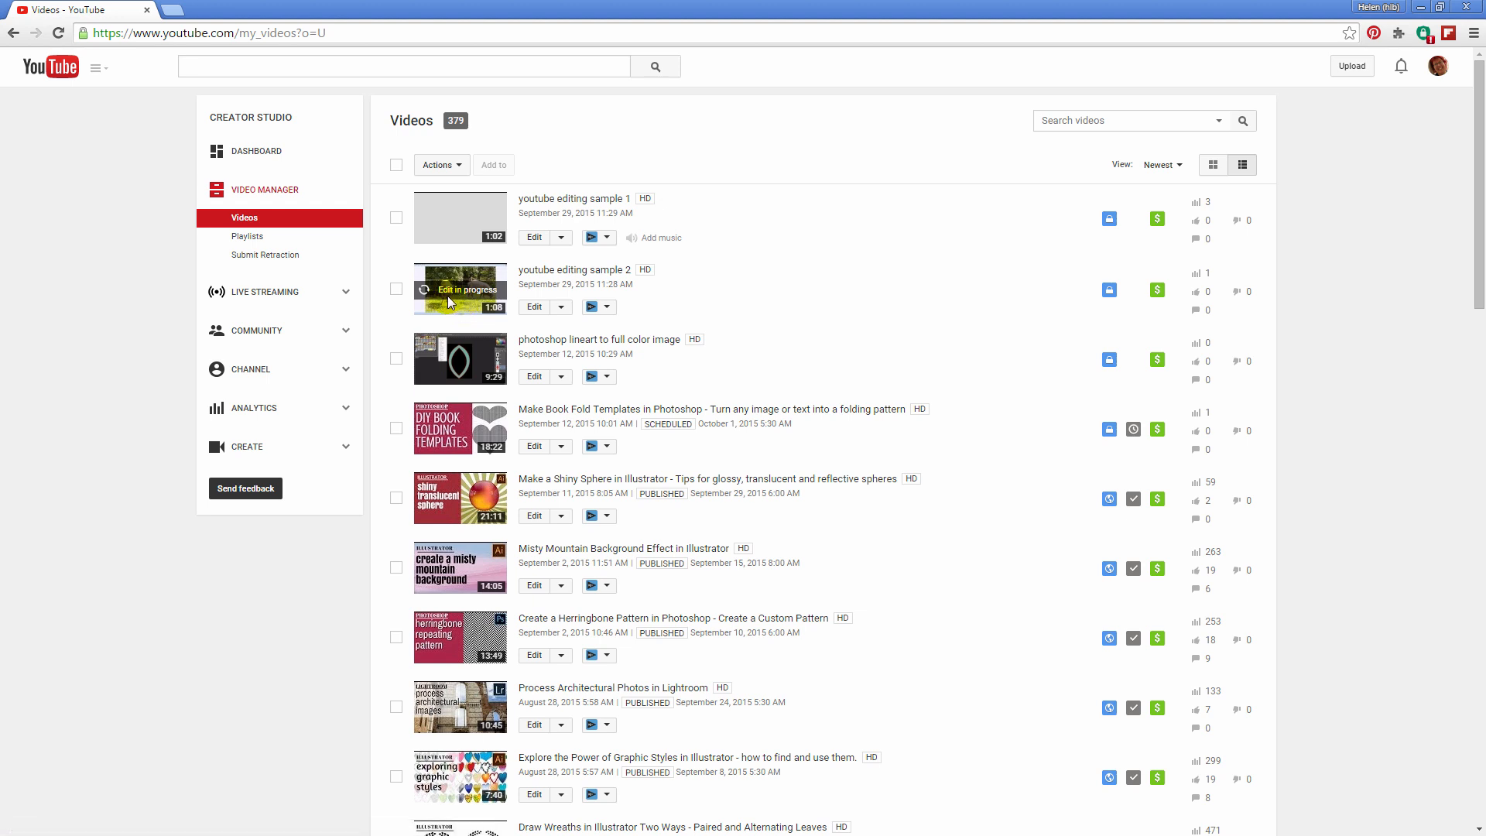
pyautogui.moveTo(463, 308)
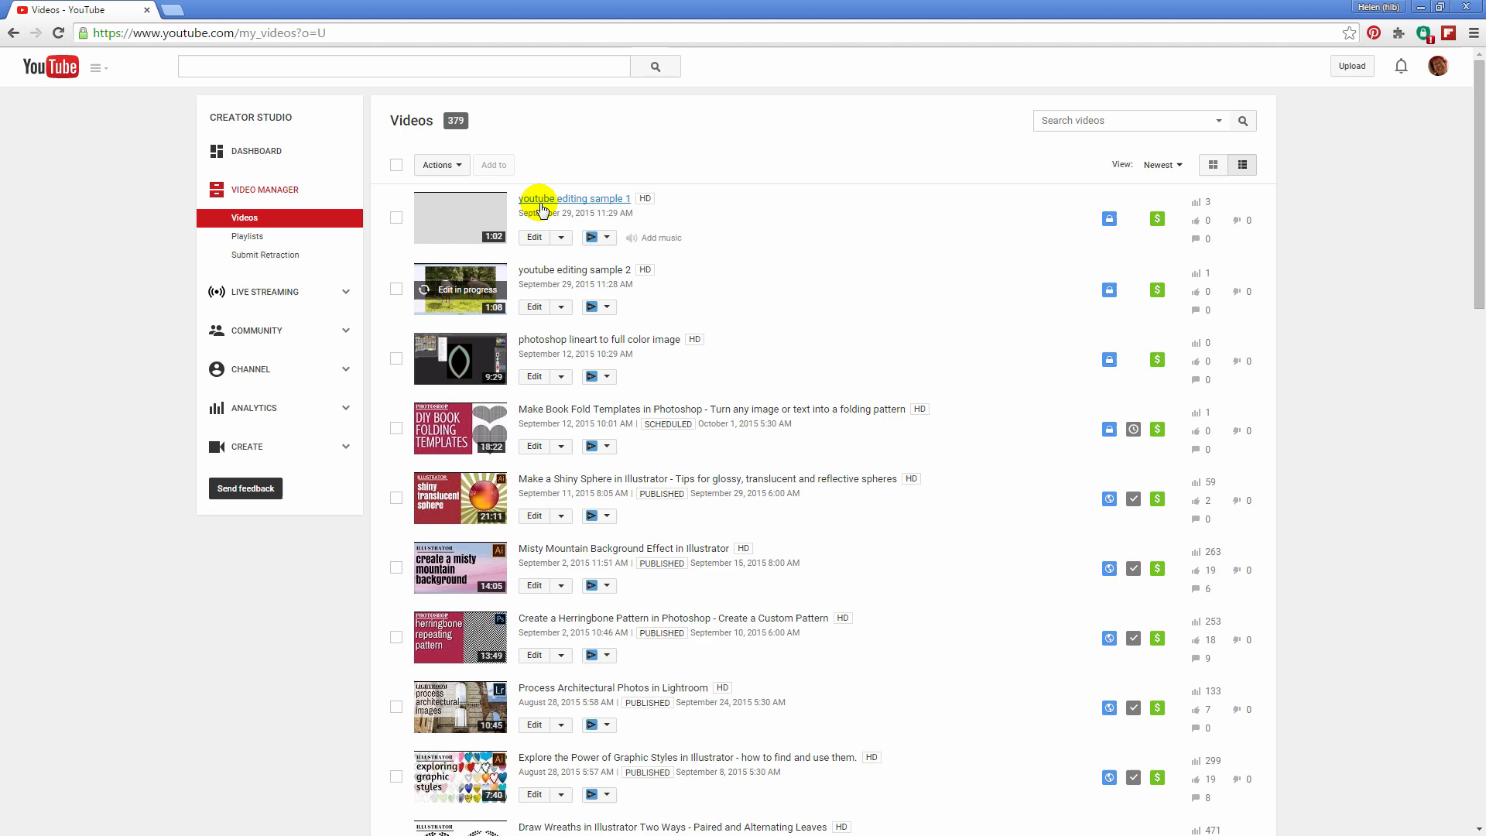
pyautogui.click(575, 199)
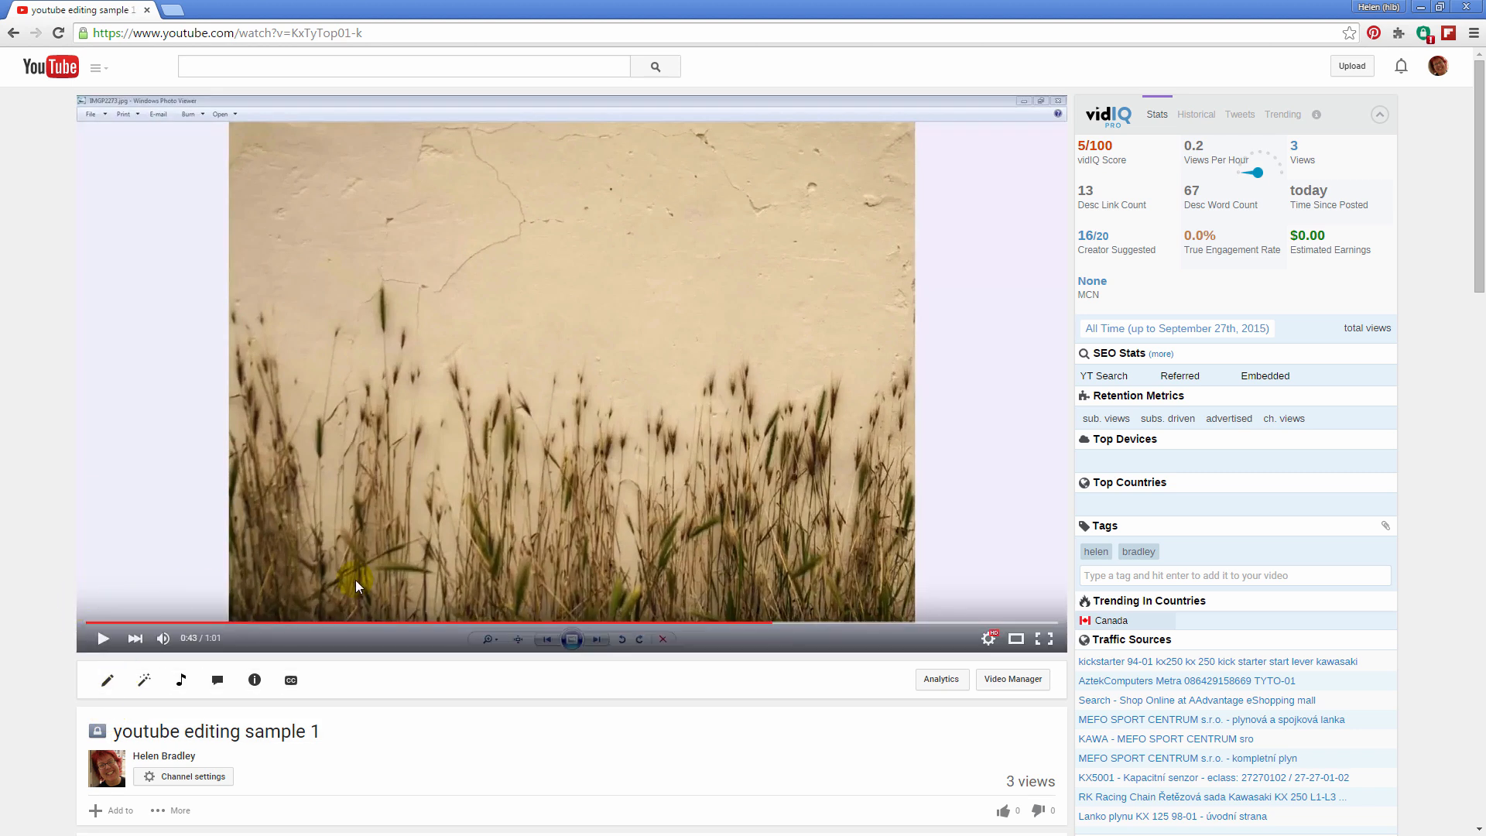
pyautogui.moveTo(624, 548)
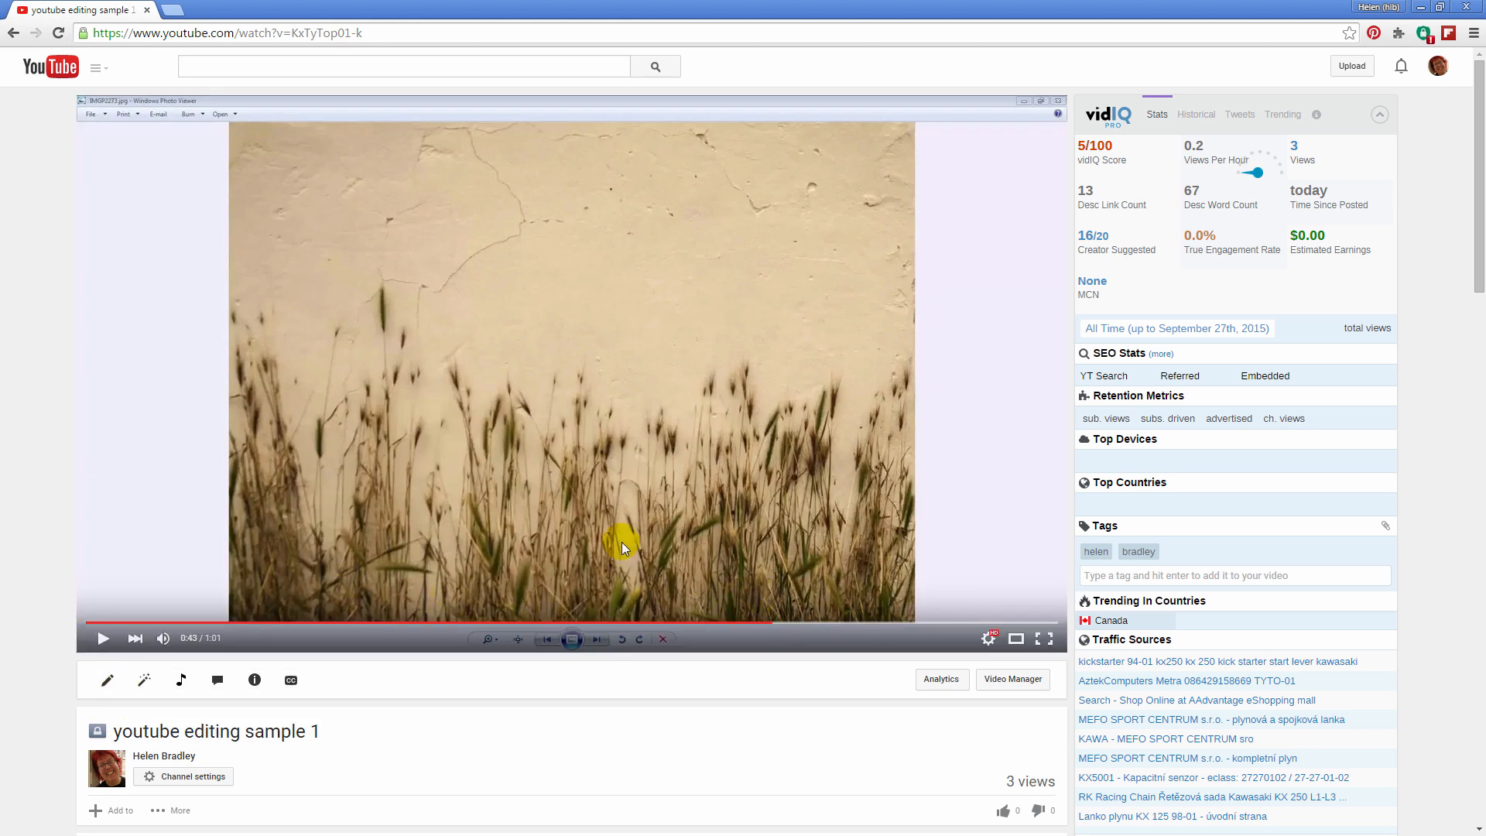
pyautogui.moveTo(595, 554)
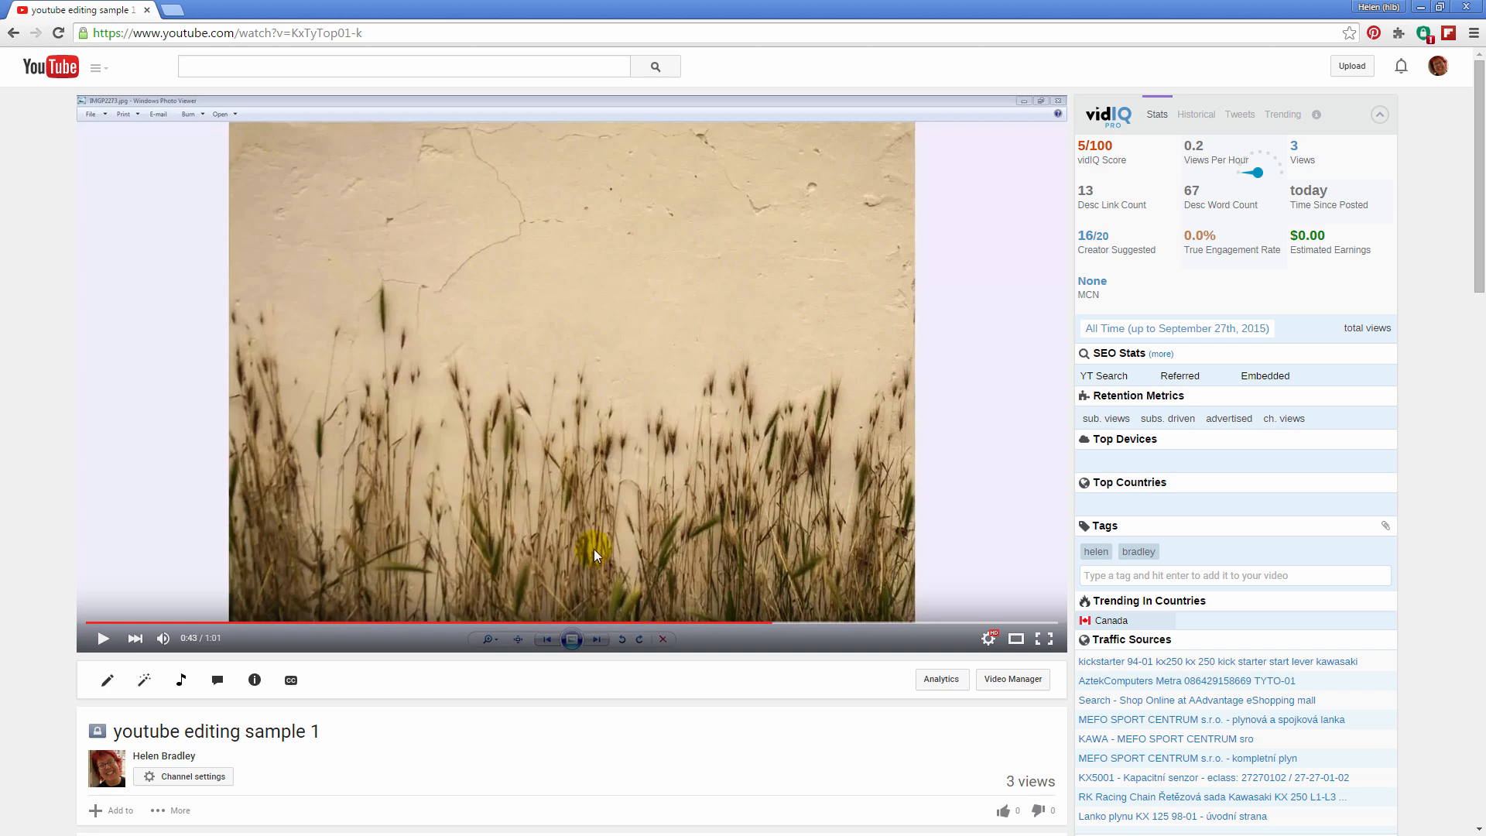
pyautogui.moveTo(562, 544)
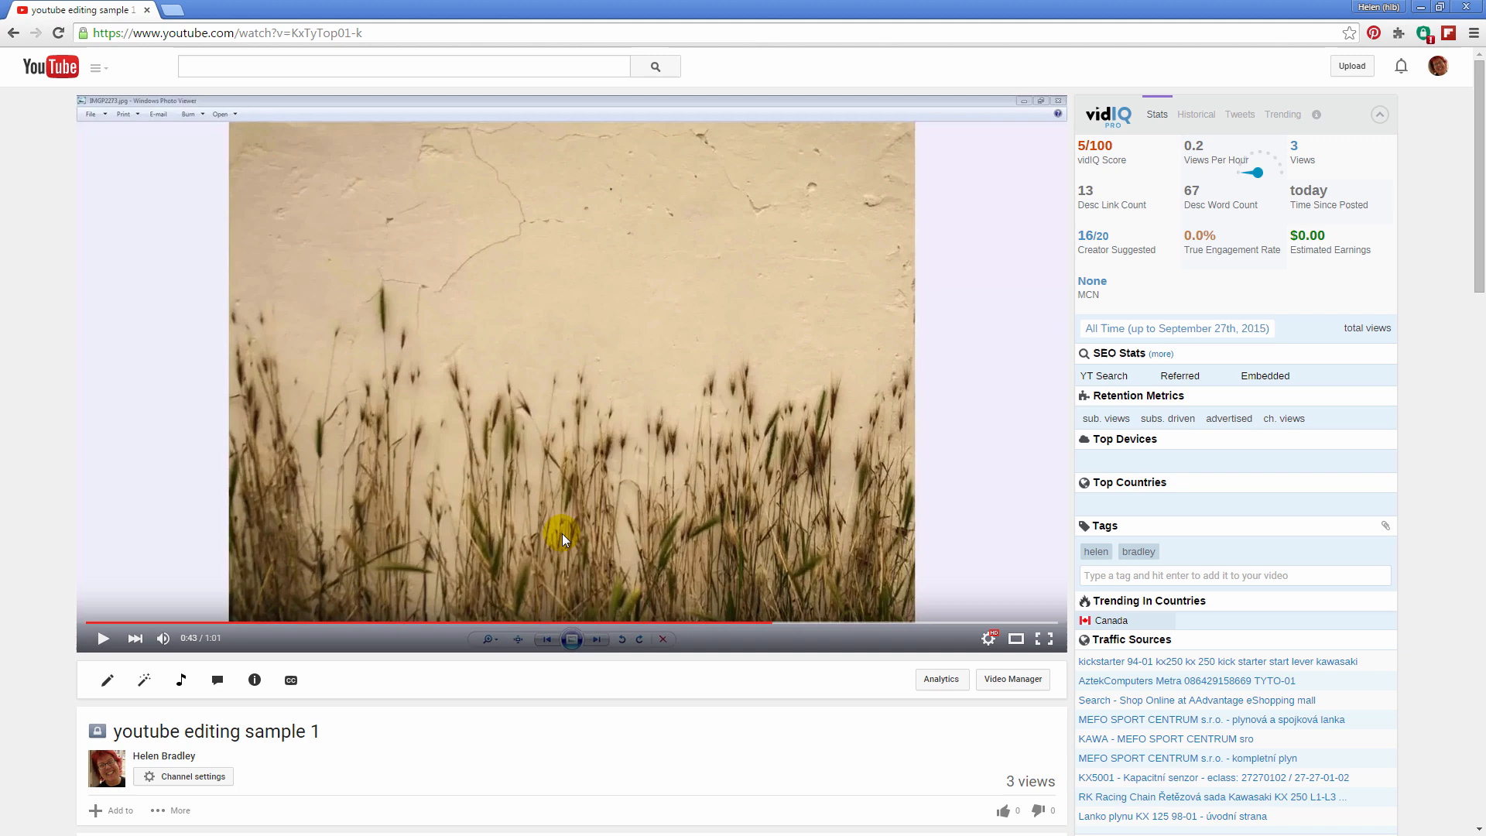
pyautogui.click(1011, 678)
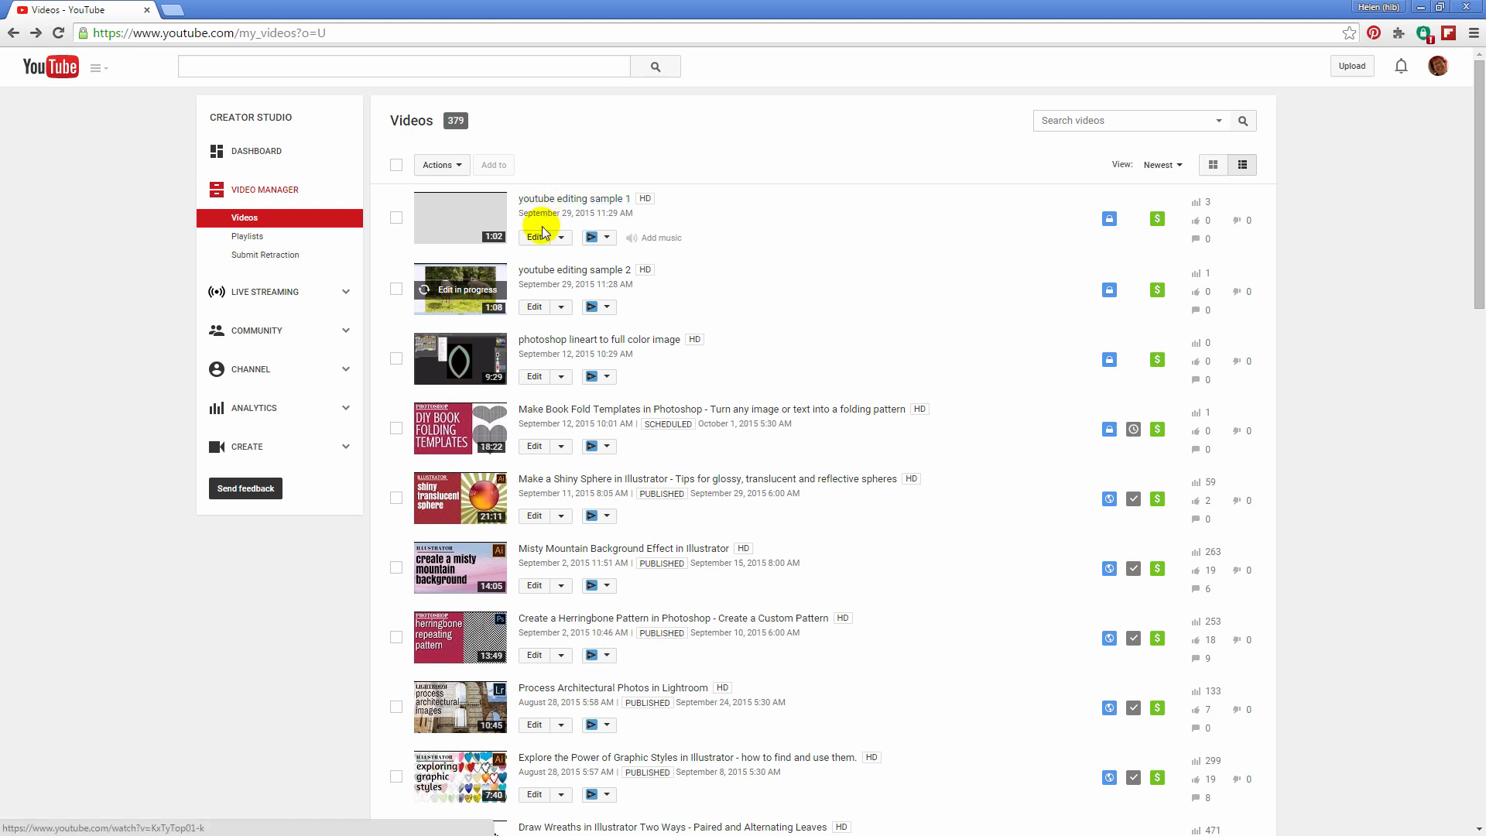
# - Edit 'youtube editing sample 1' in Enhancements and pause its preview near the start
pyautogui.click(534, 237)
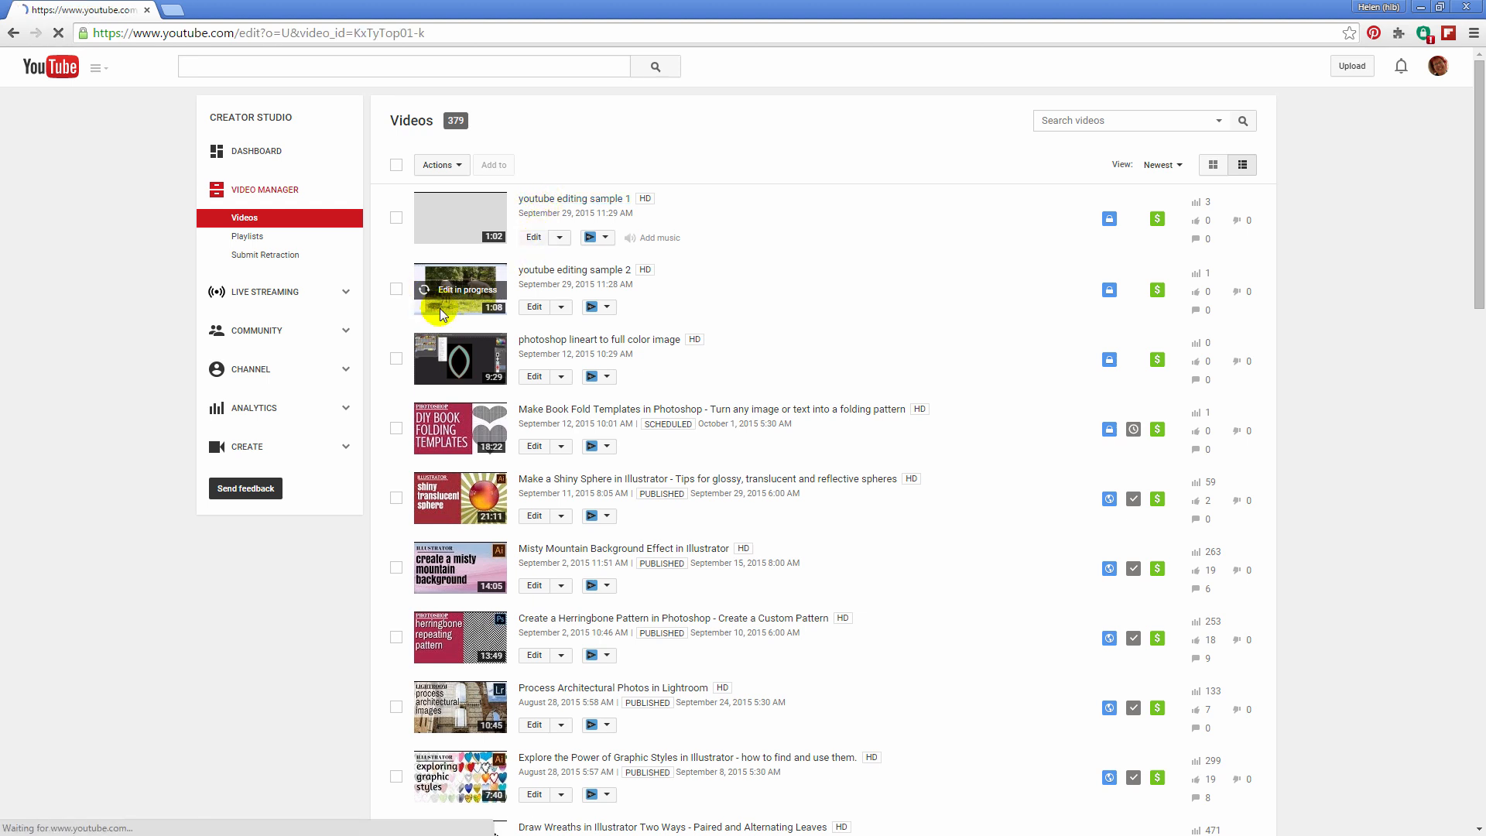
pyautogui.click(534, 237)
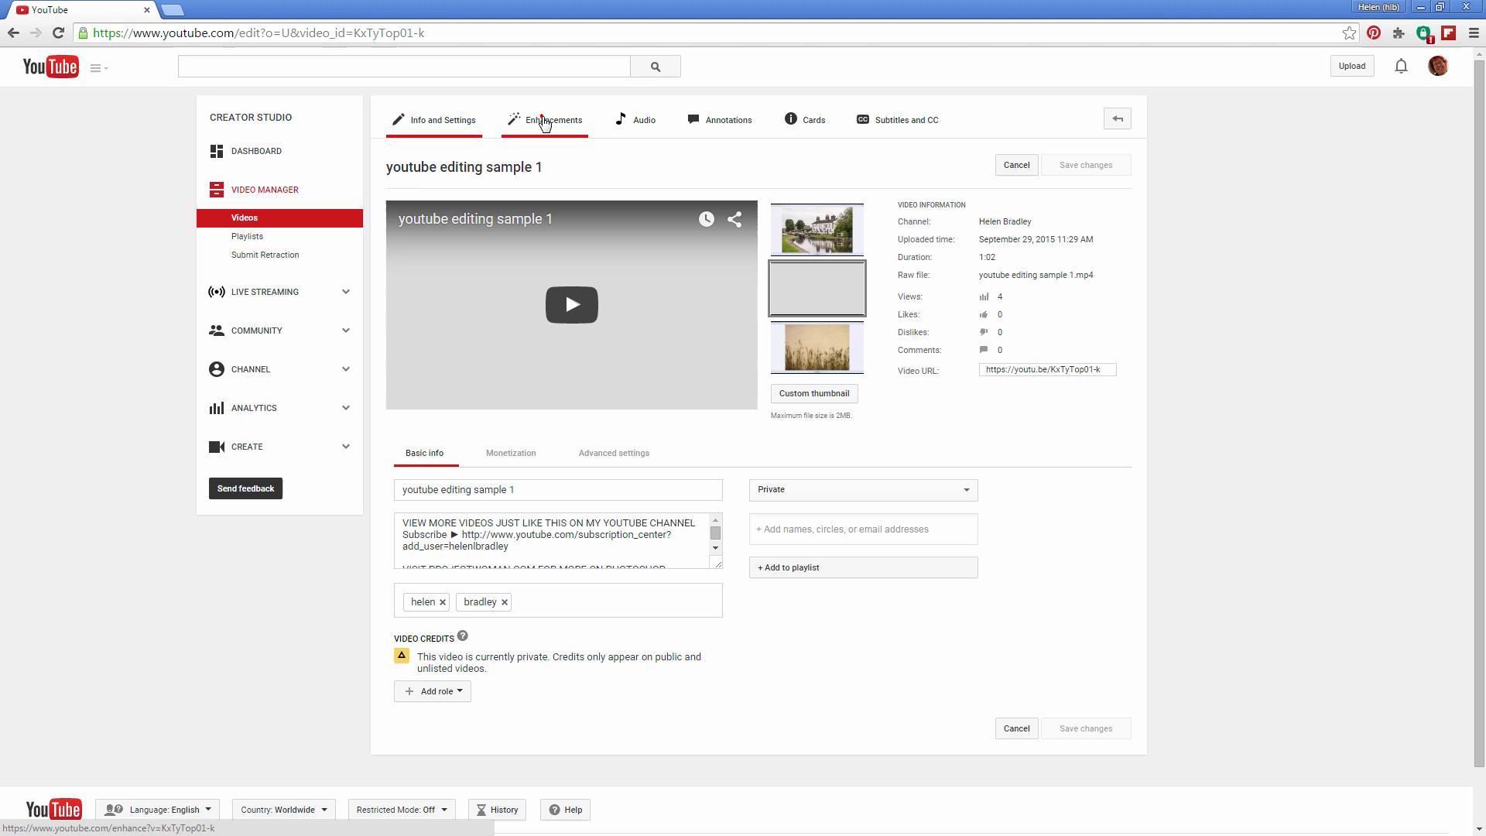
pyautogui.click(554, 121)
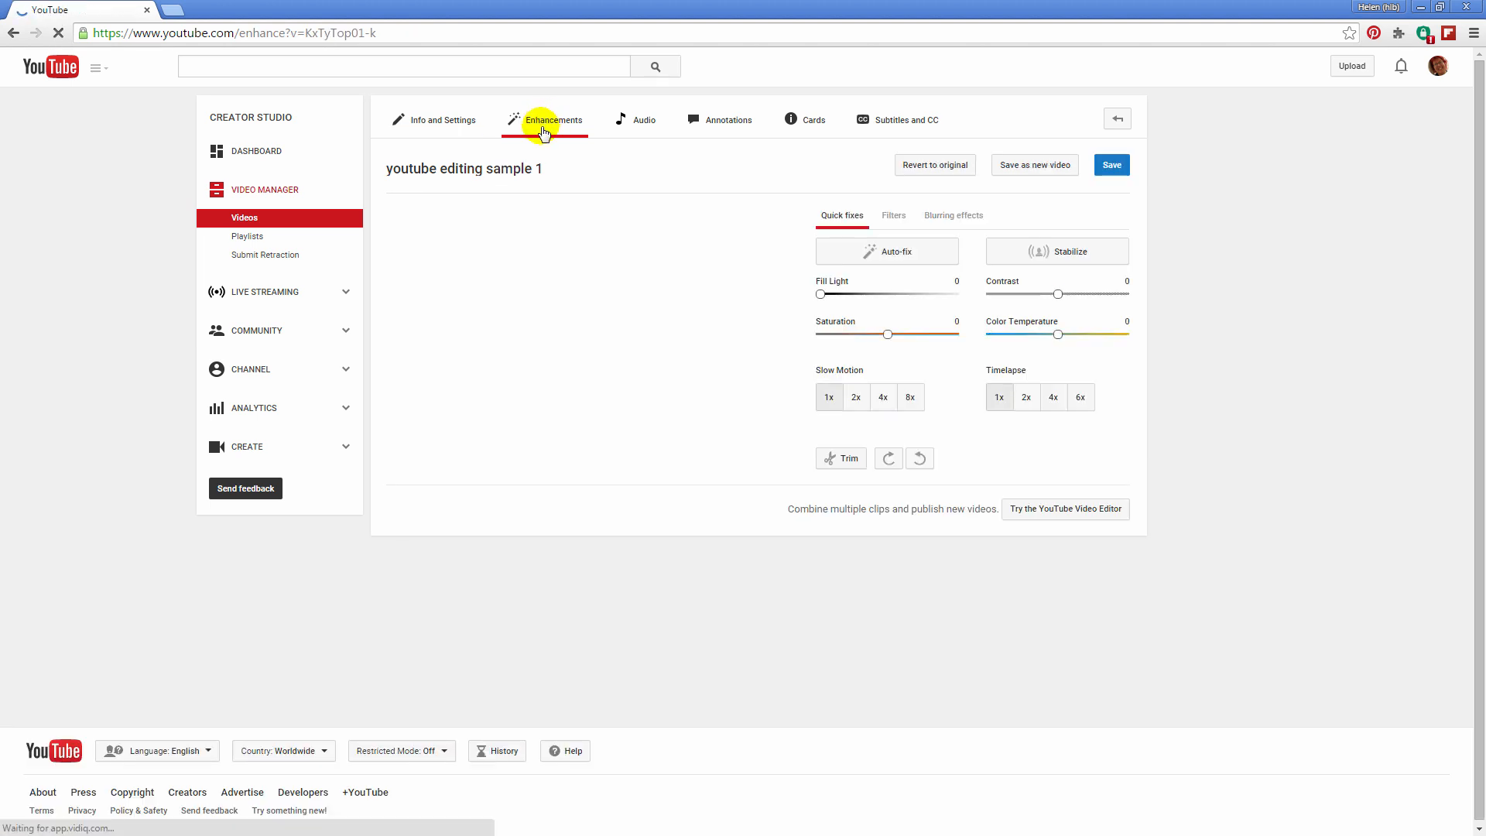
pyautogui.click(543, 120)
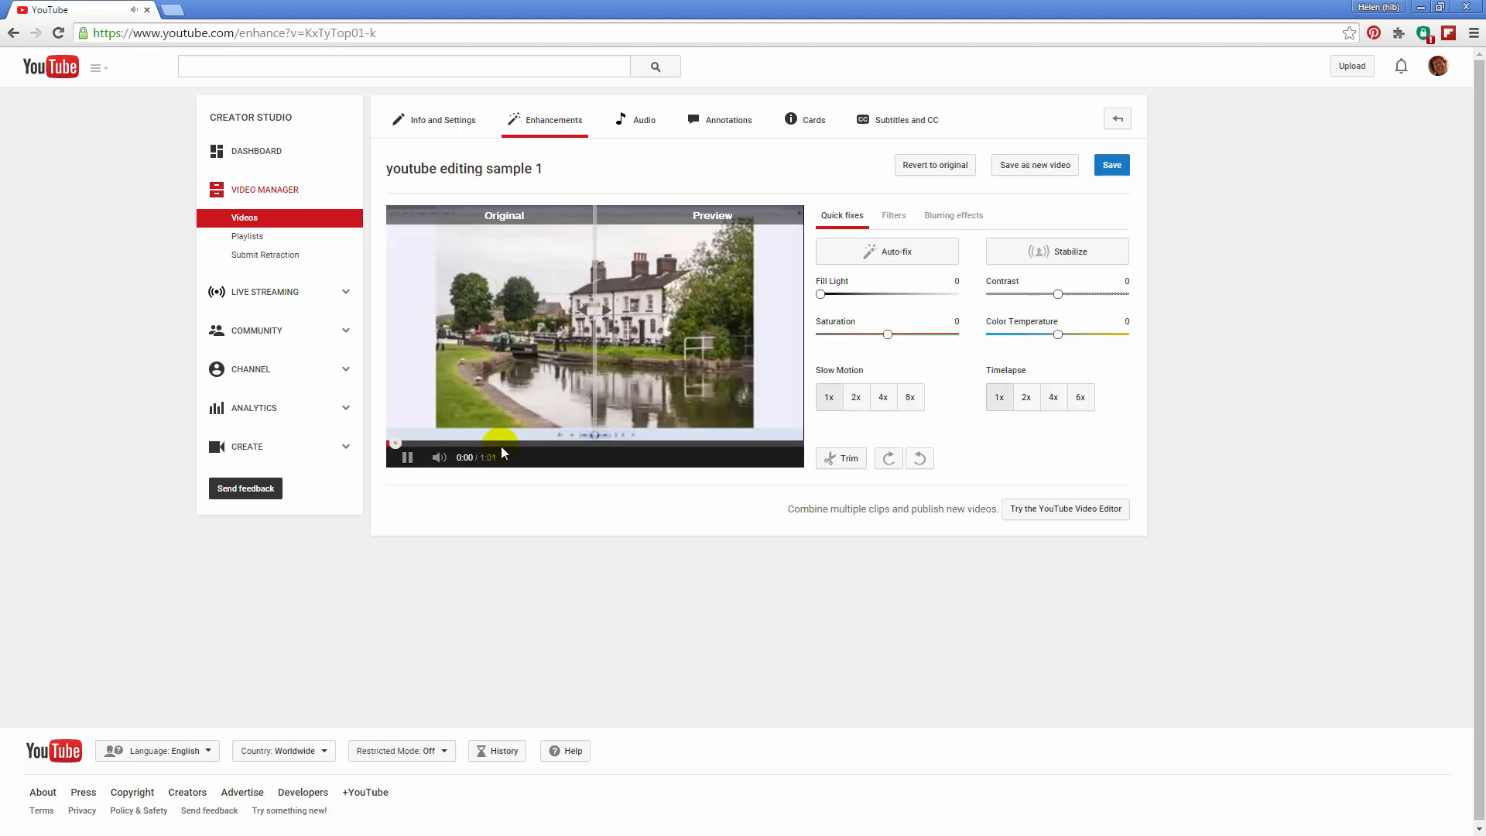
pyautogui.click(407, 457)
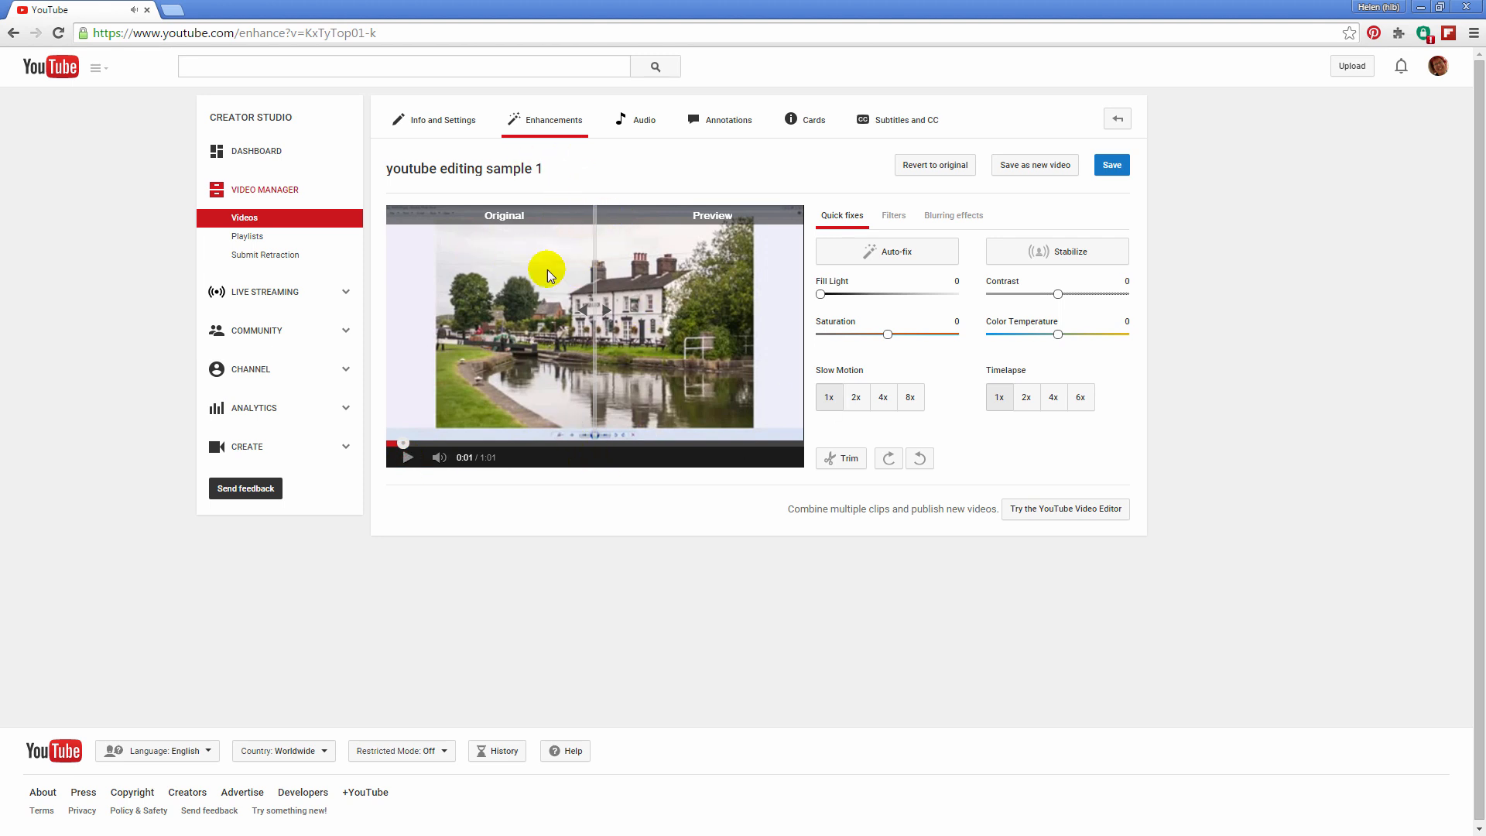
pyautogui.moveTo(805, 465)
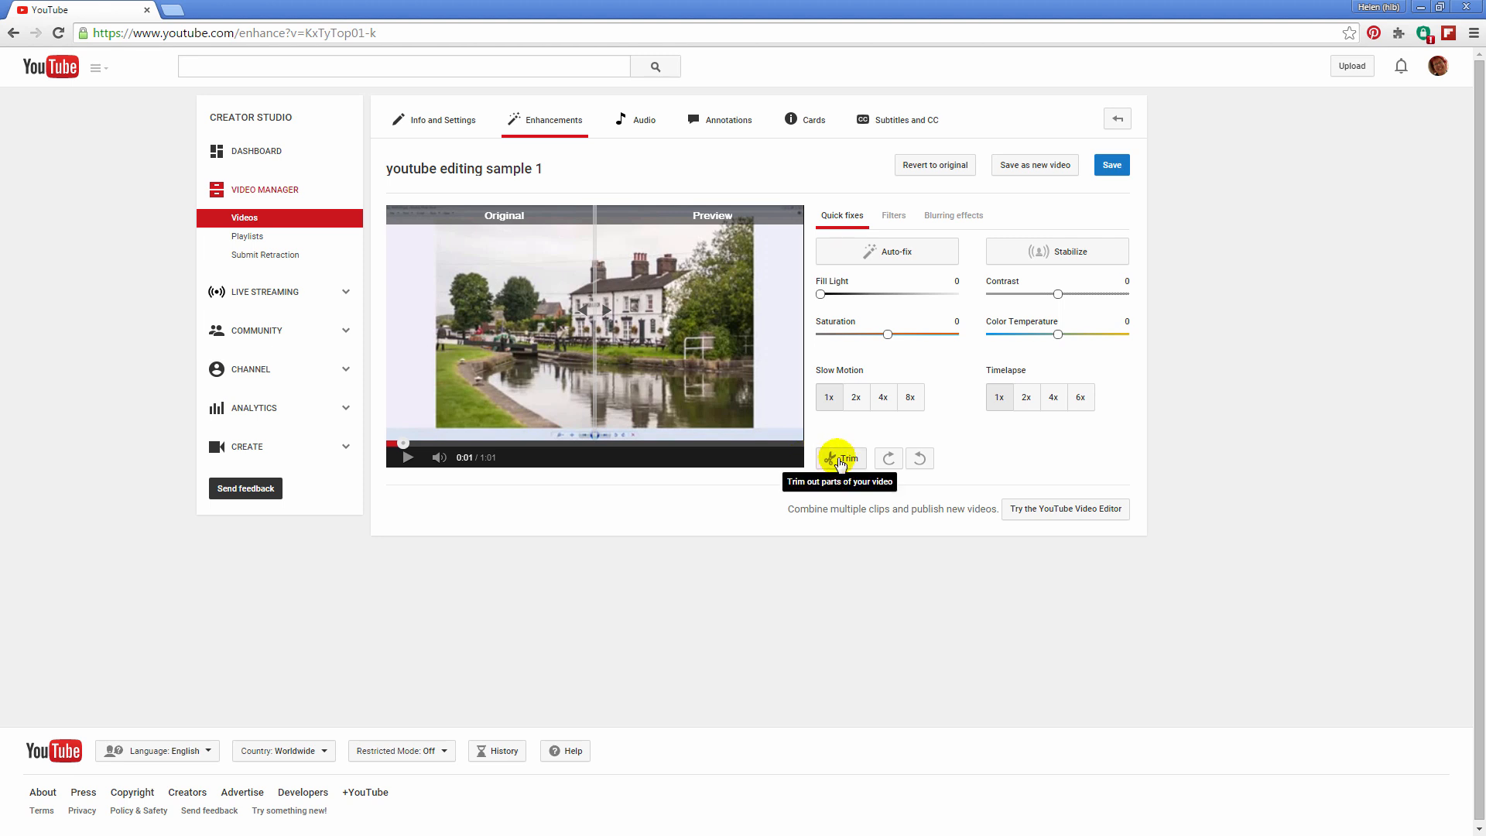
# - In the trim timeline, split the clip at 0:20.5 and again at 0:40.9 to isolate the white middle section
pyautogui.click(838, 458)
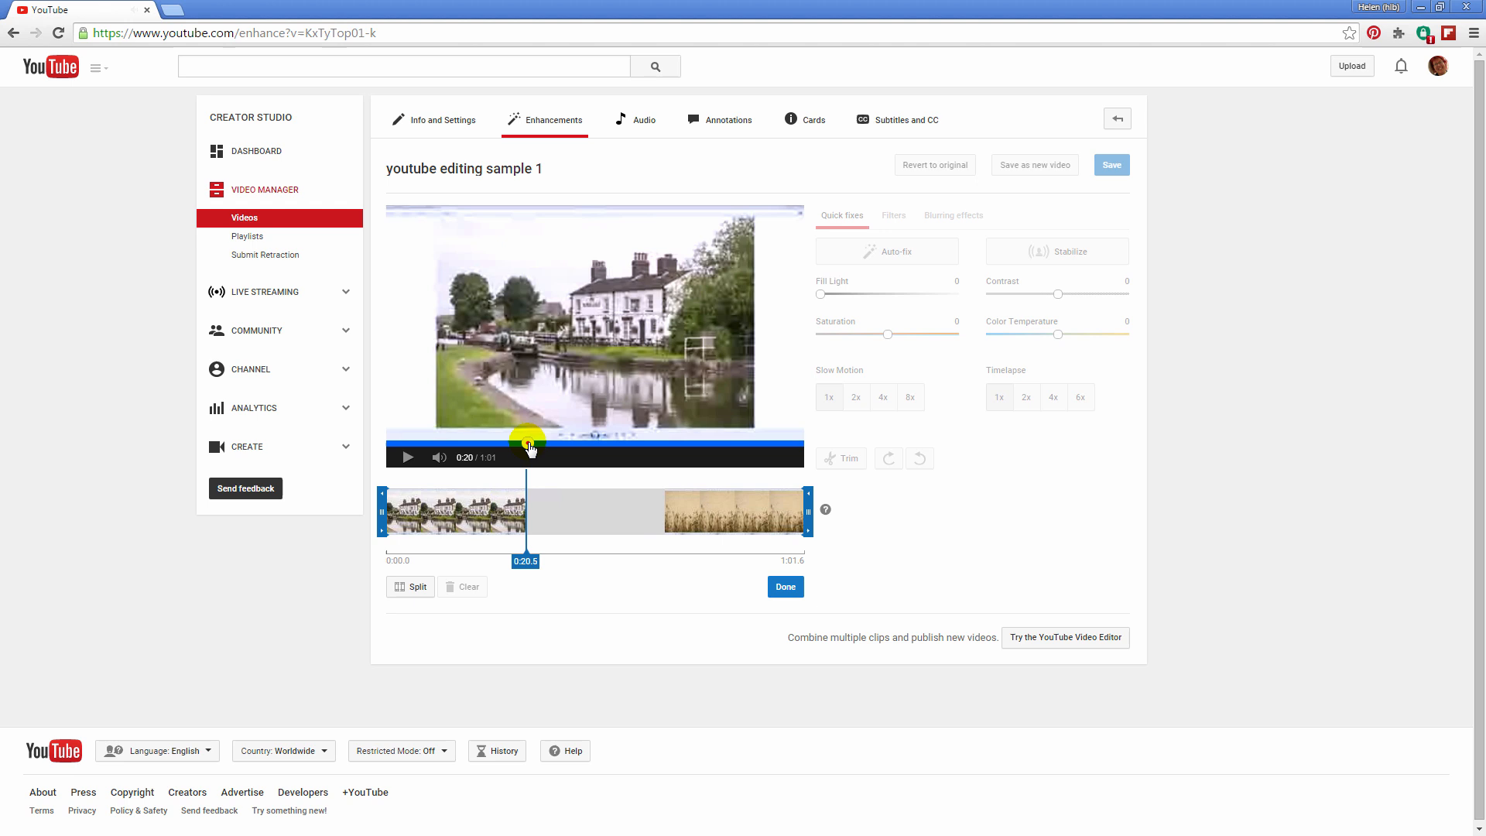
pyautogui.moveTo(412, 590)
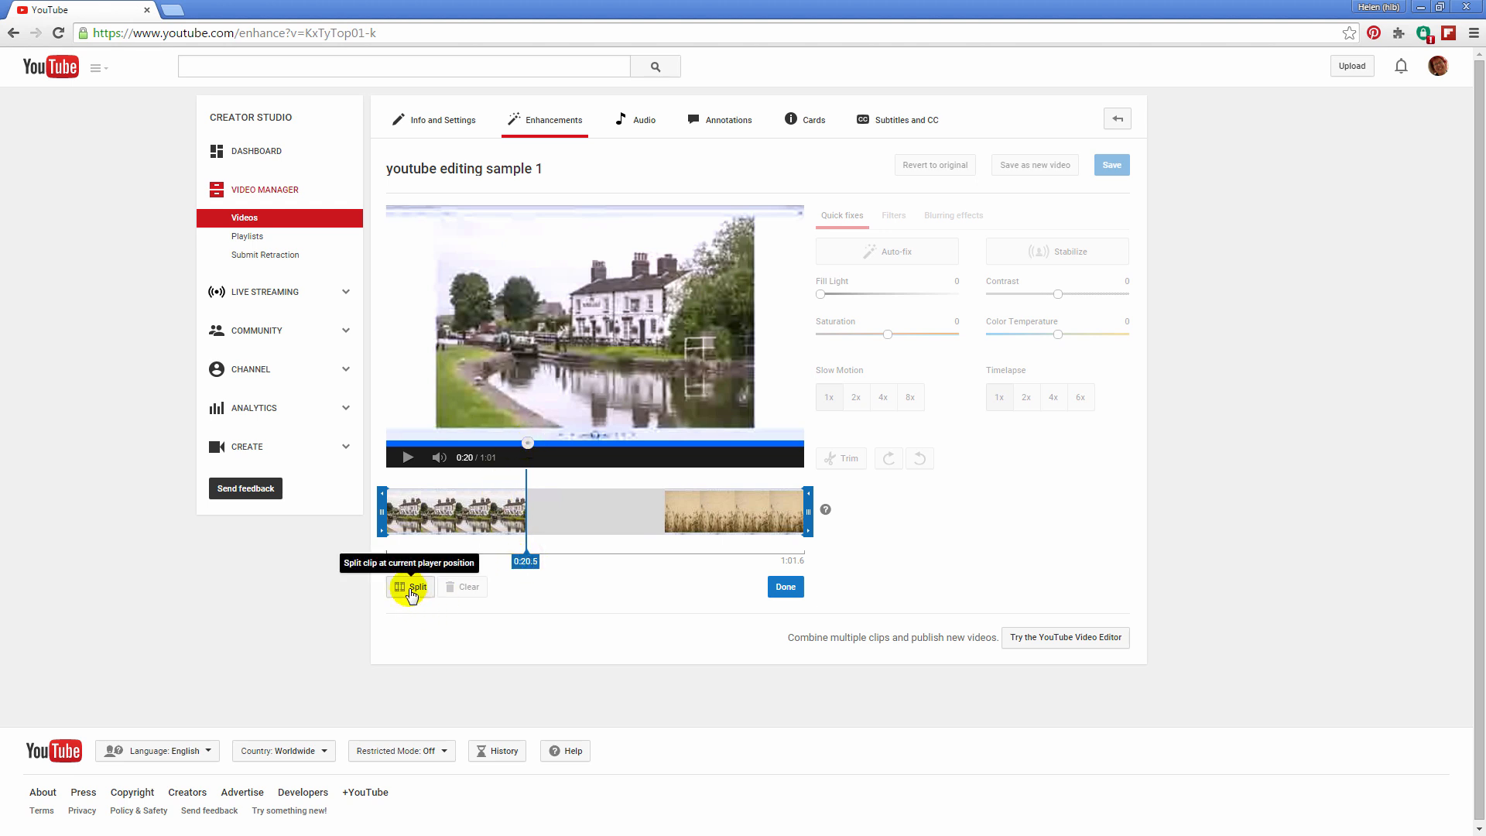
pyautogui.click(415, 587)
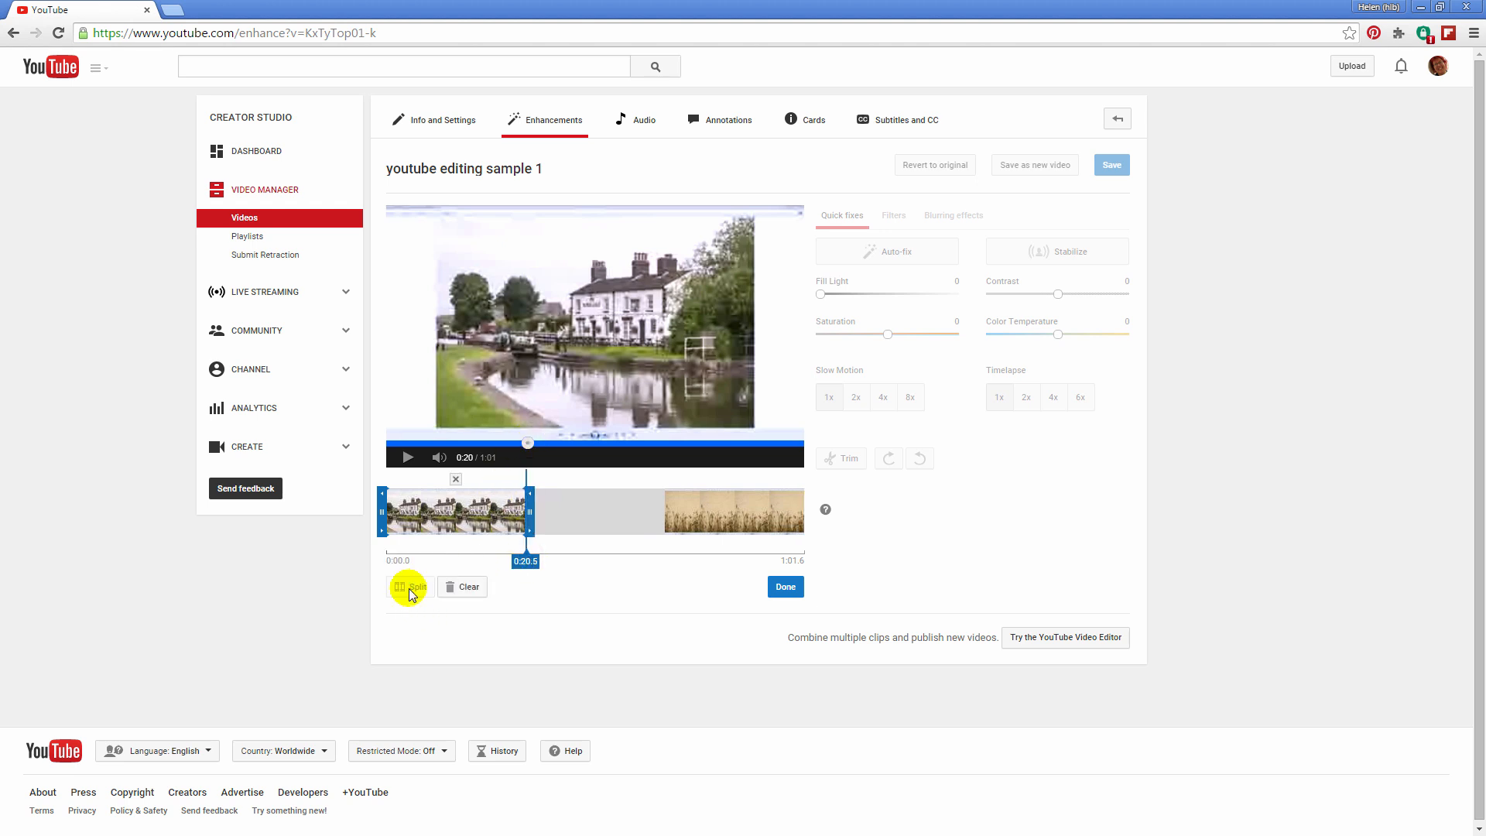
pyautogui.moveTo(528, 446)
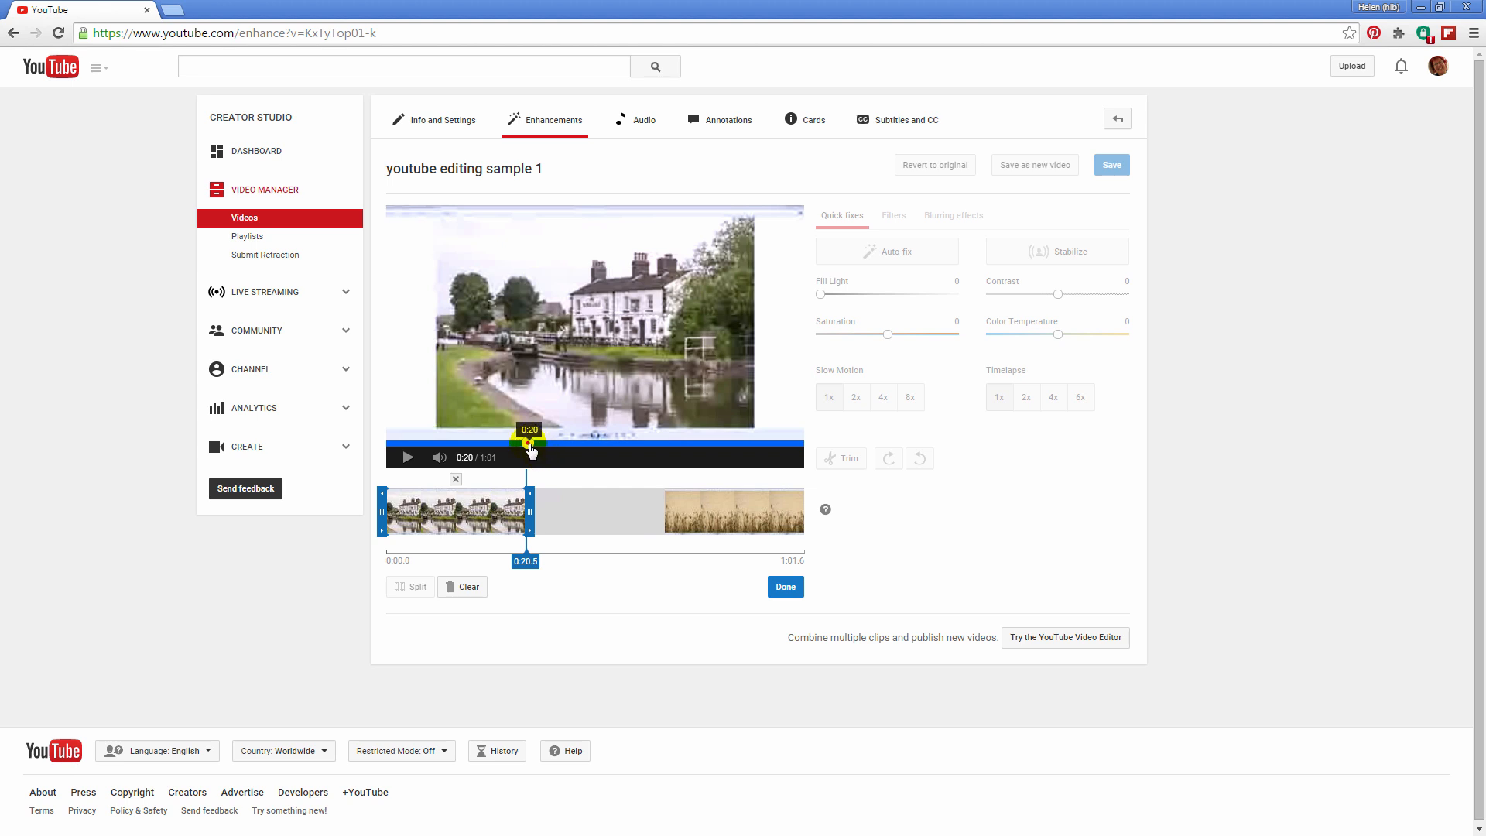
pyautogui.moveTo(528, 444); pyautogui.dragTo(662, 444)
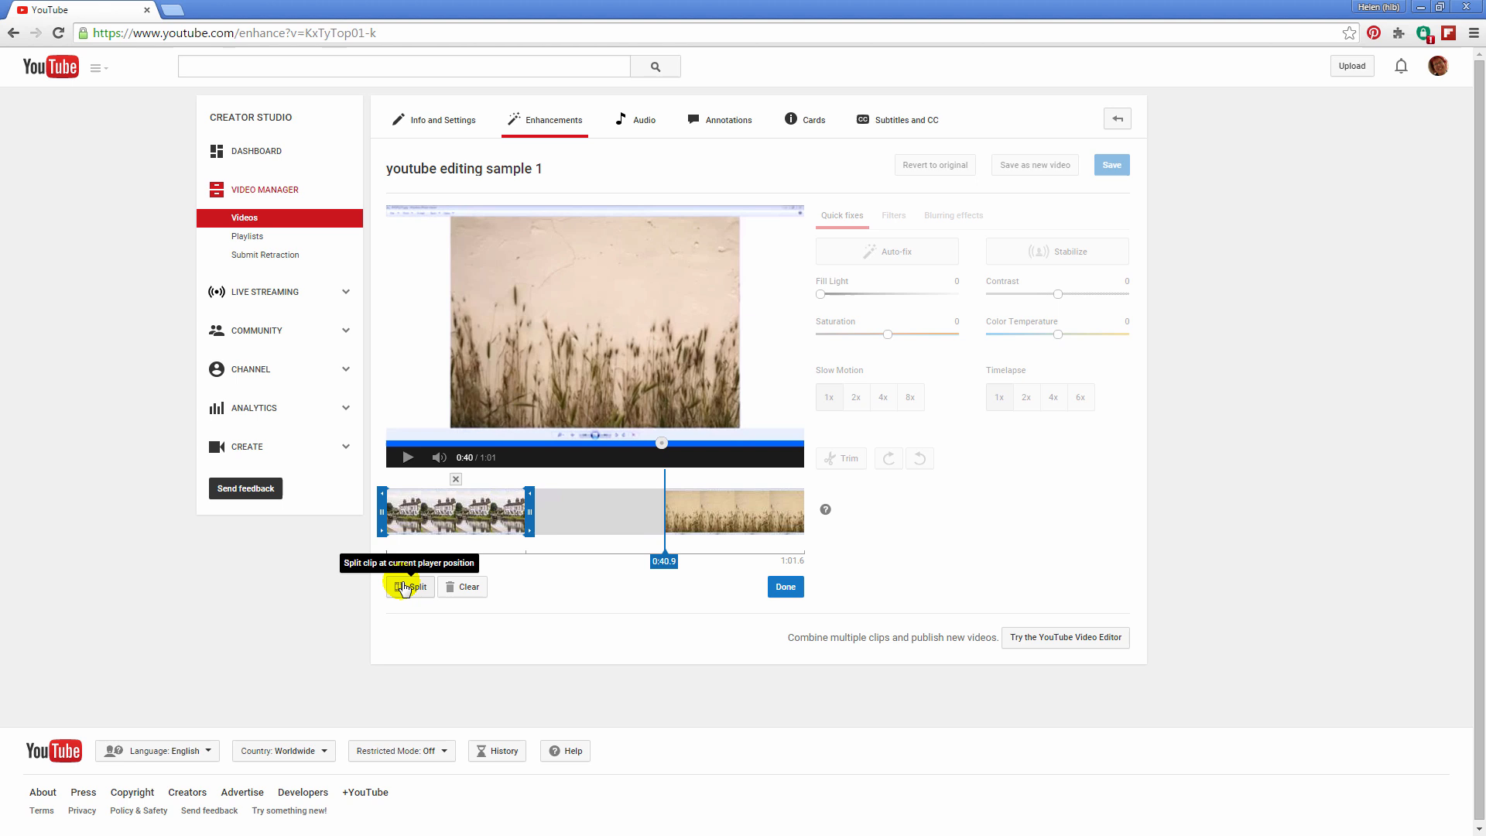
pyautogui.click(409, 585)
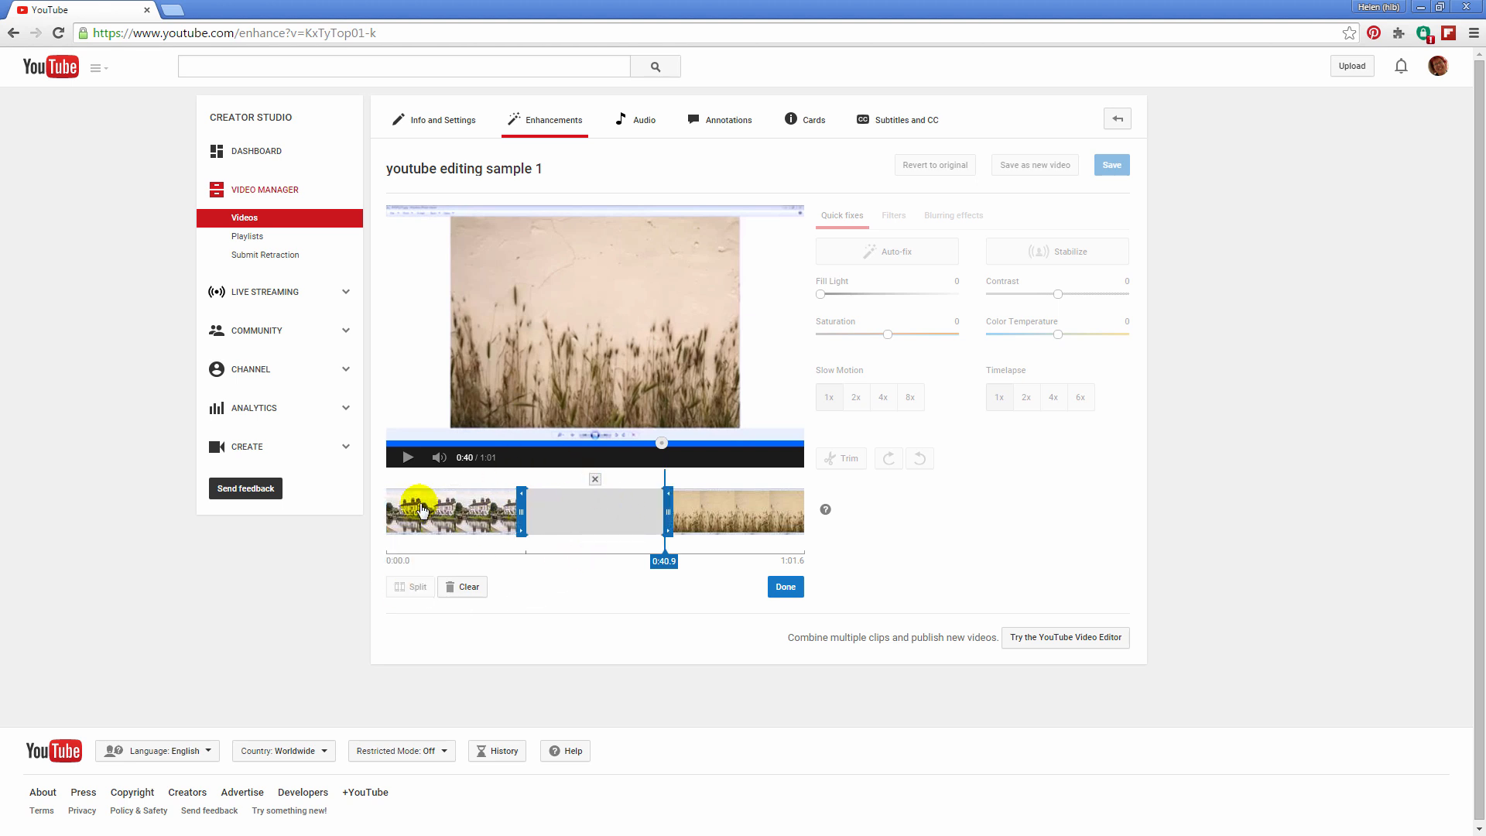
pyautogui.moveTo(718, 526)
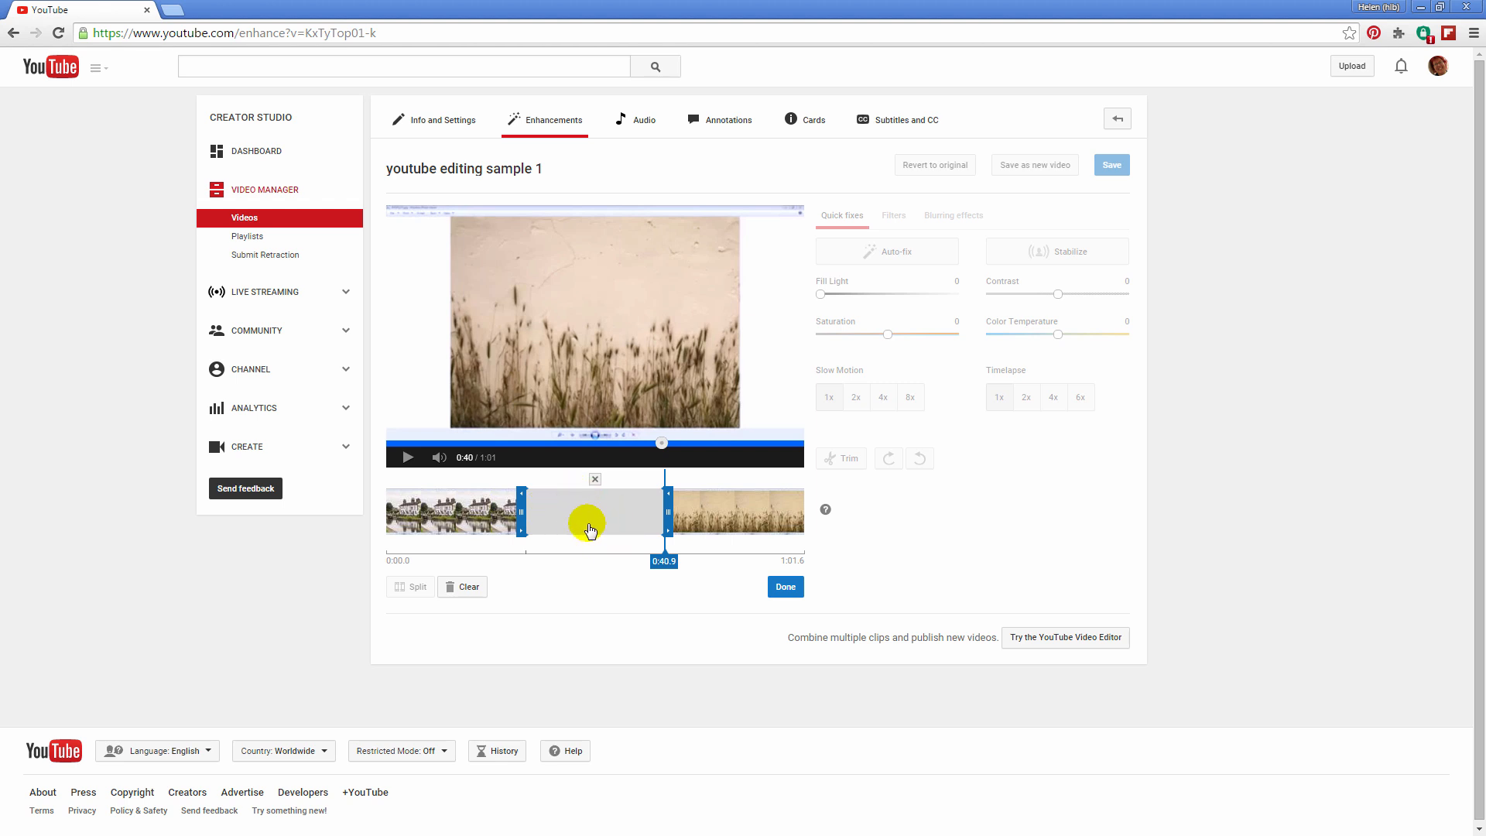
pyautogui.moveTo(594, 480)
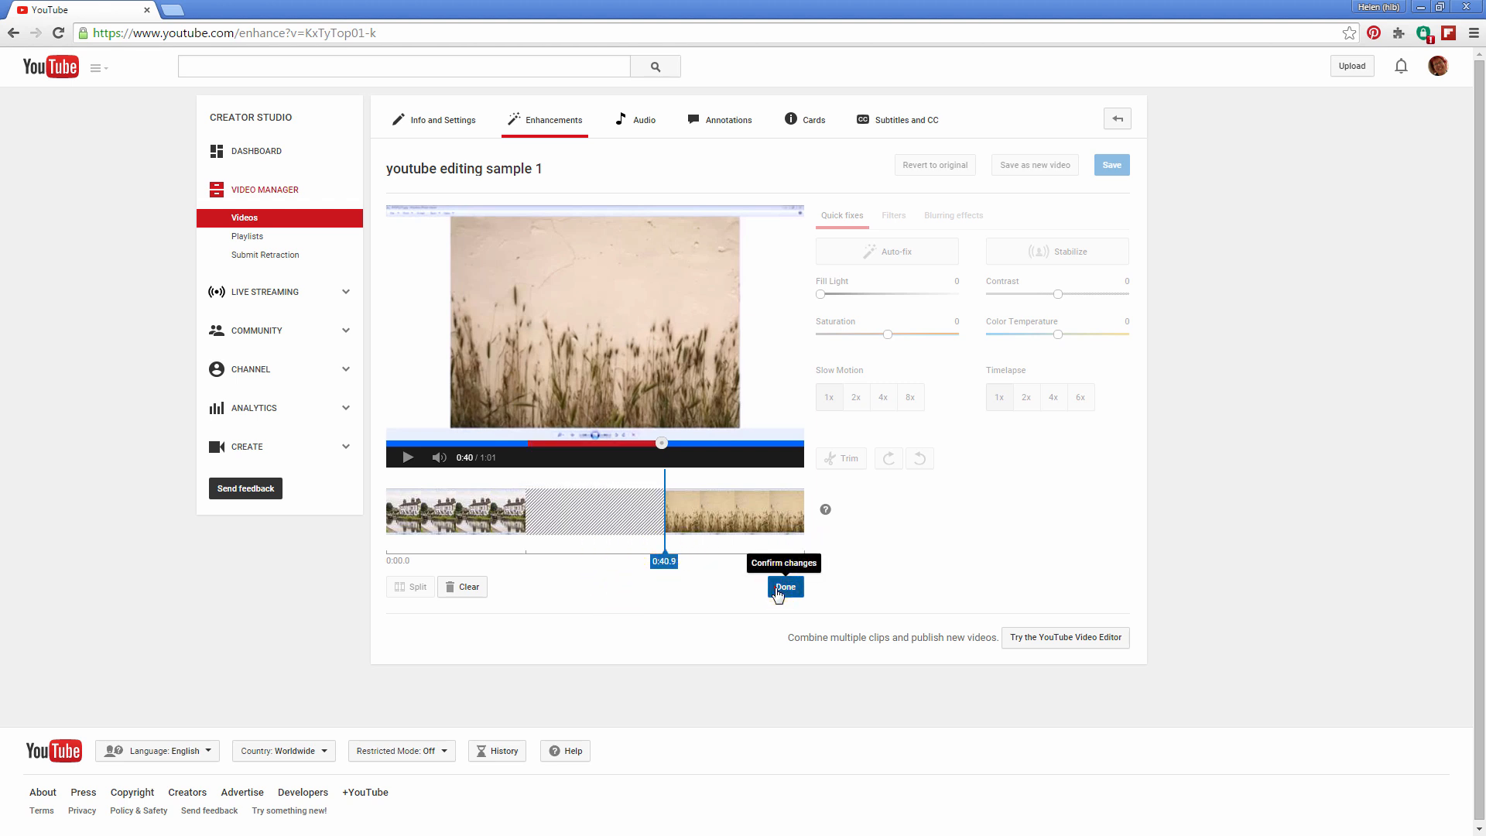
# - Apply the cut removing the white section and save the 0:41 edited video
pyautogui.click(785, 587)
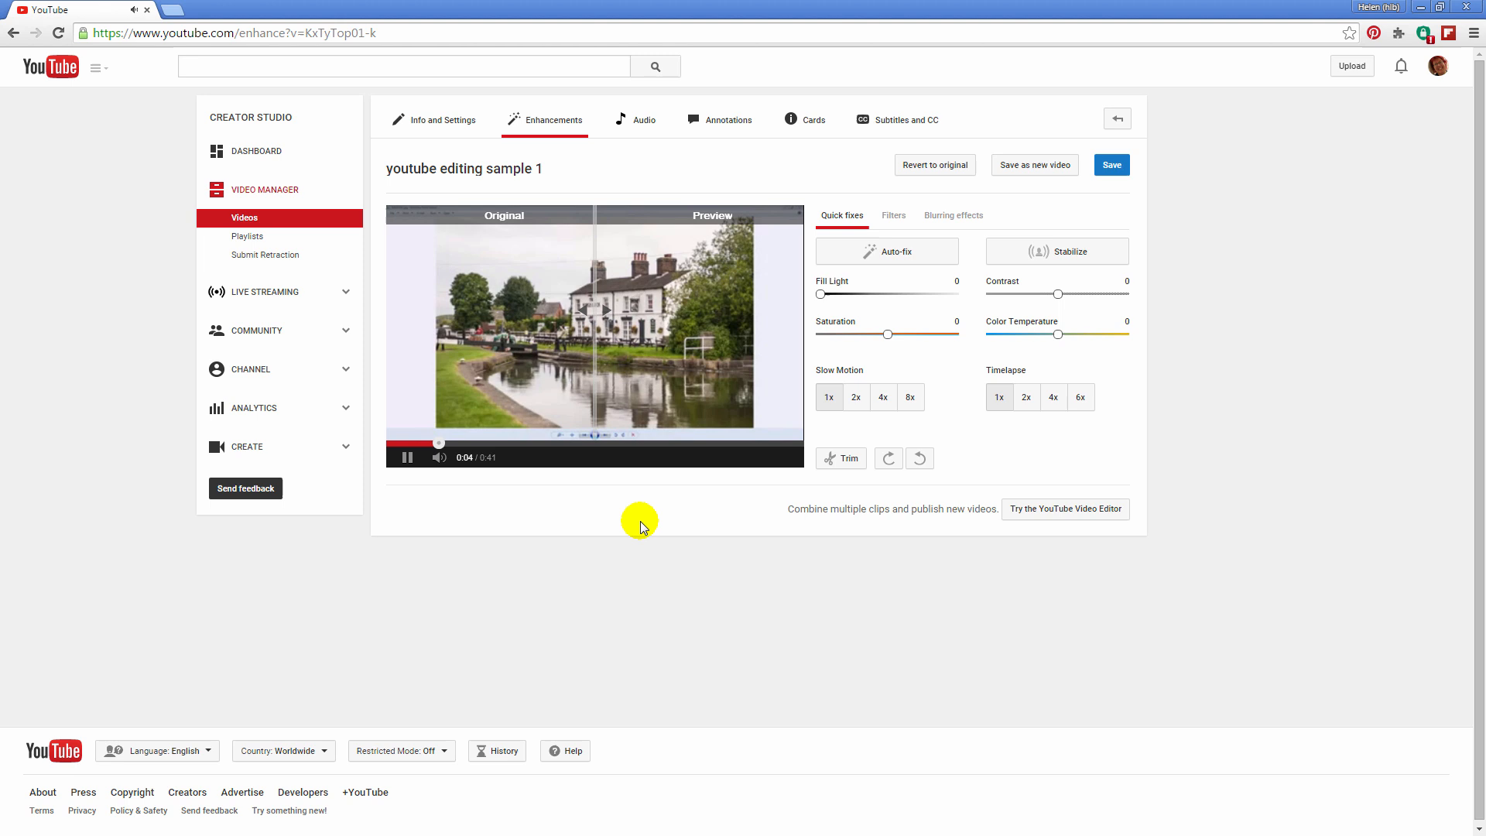
pyautogui.moveTo(589, 514)
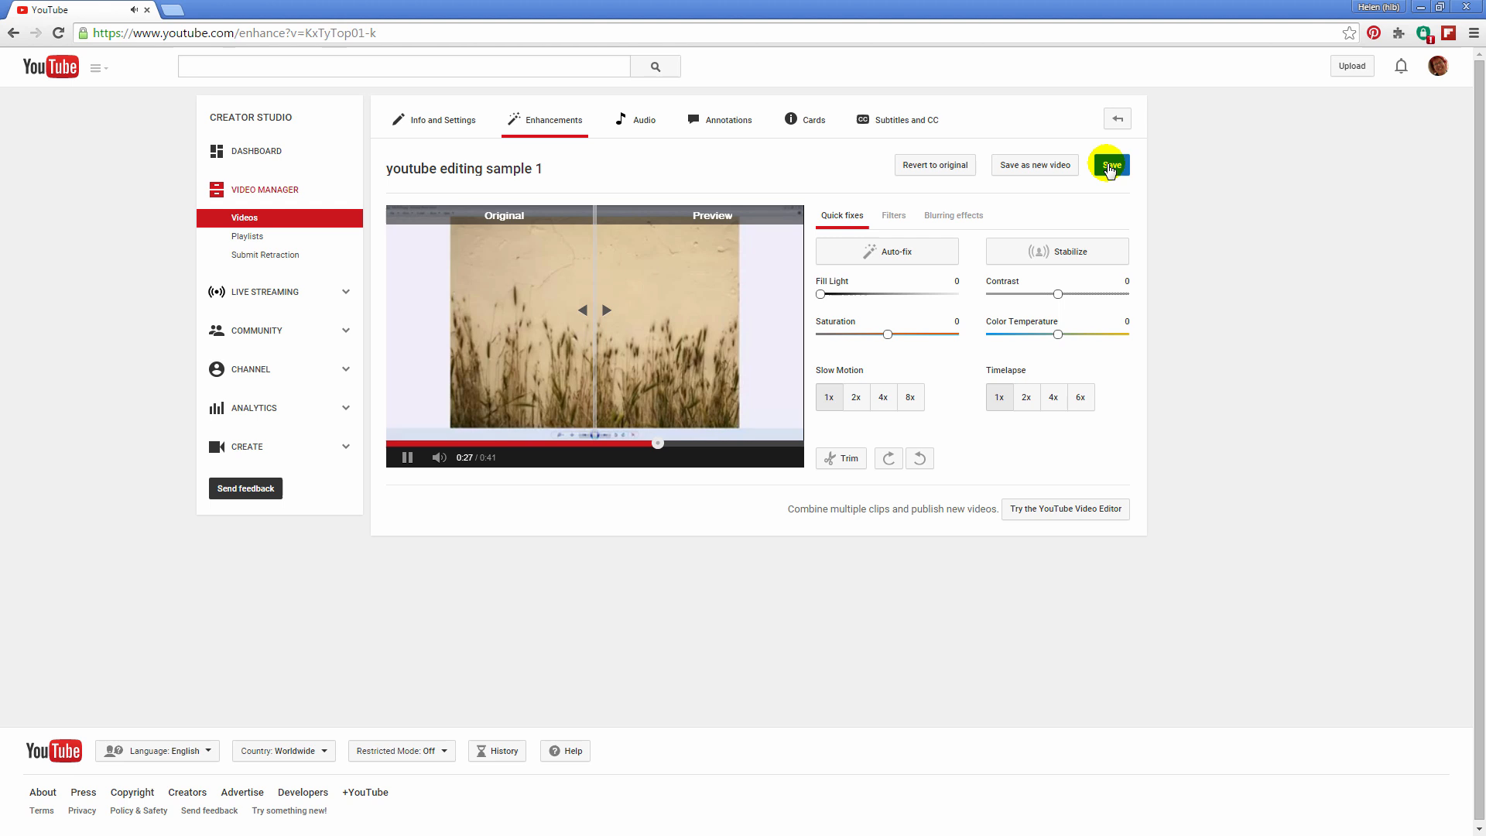
pyautogui.click(1112, 164)
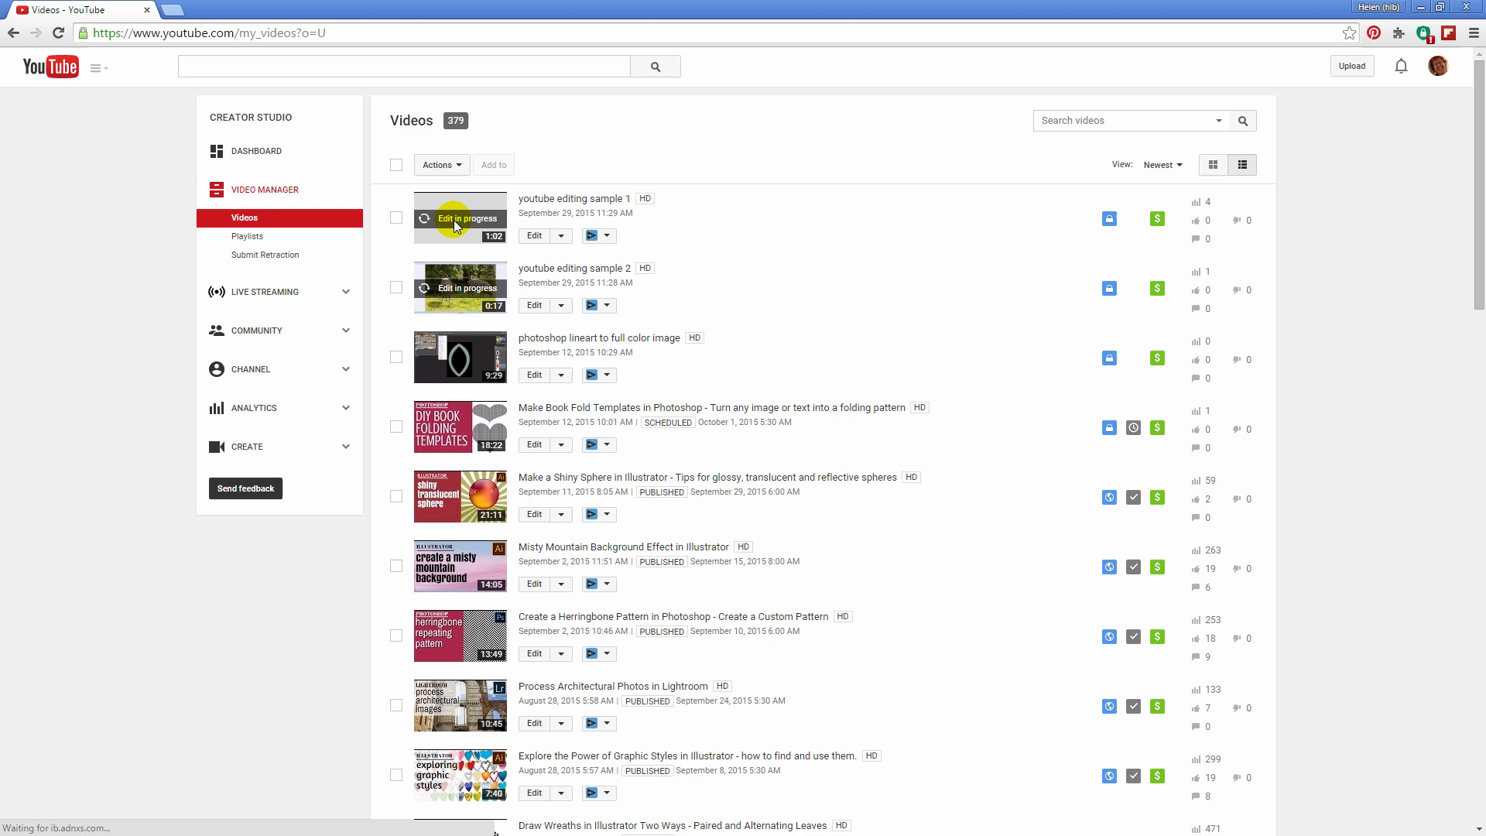
pyautogui.moveTo(452, 229)
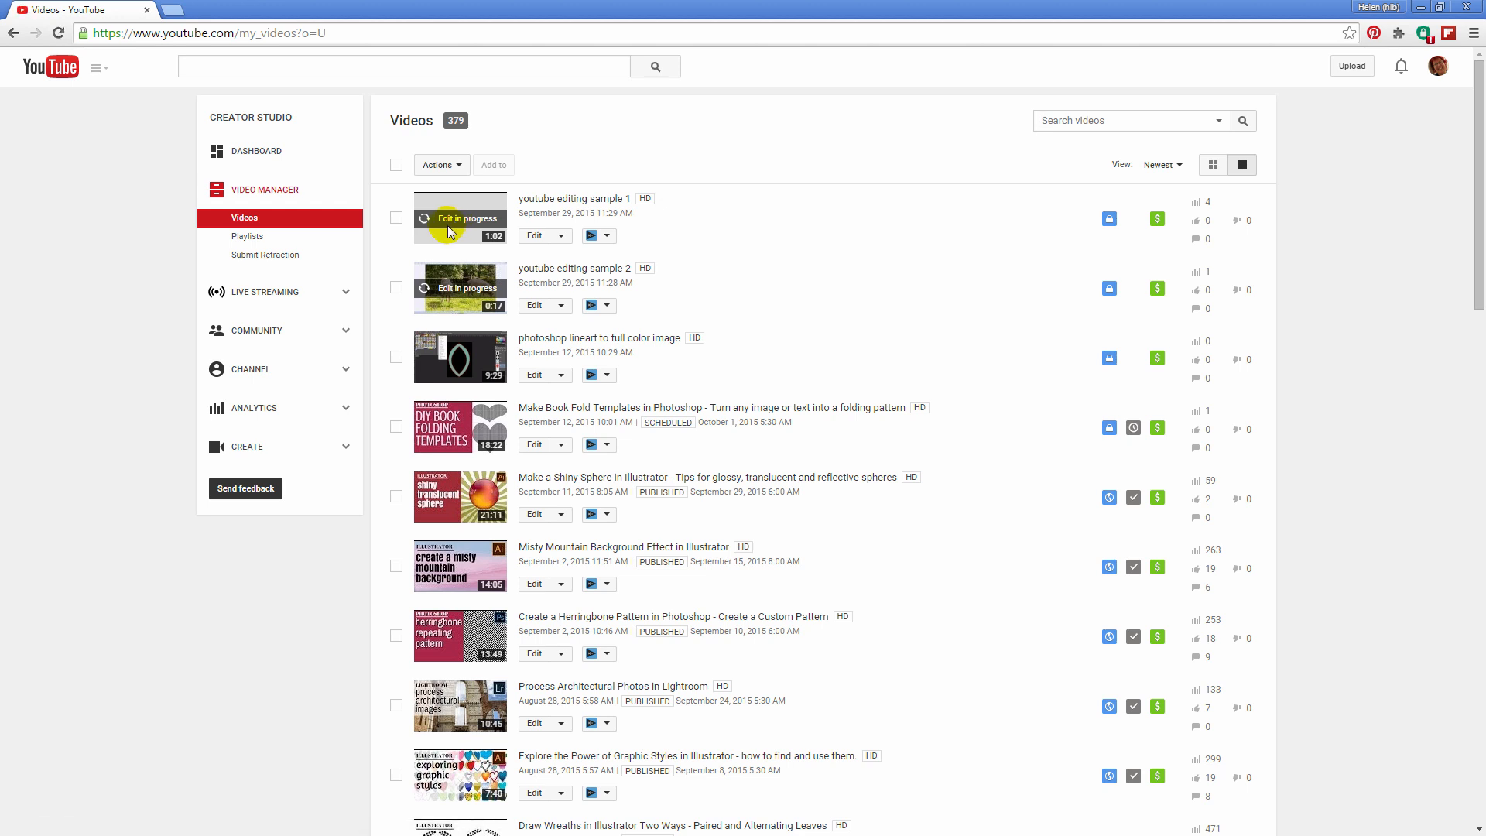